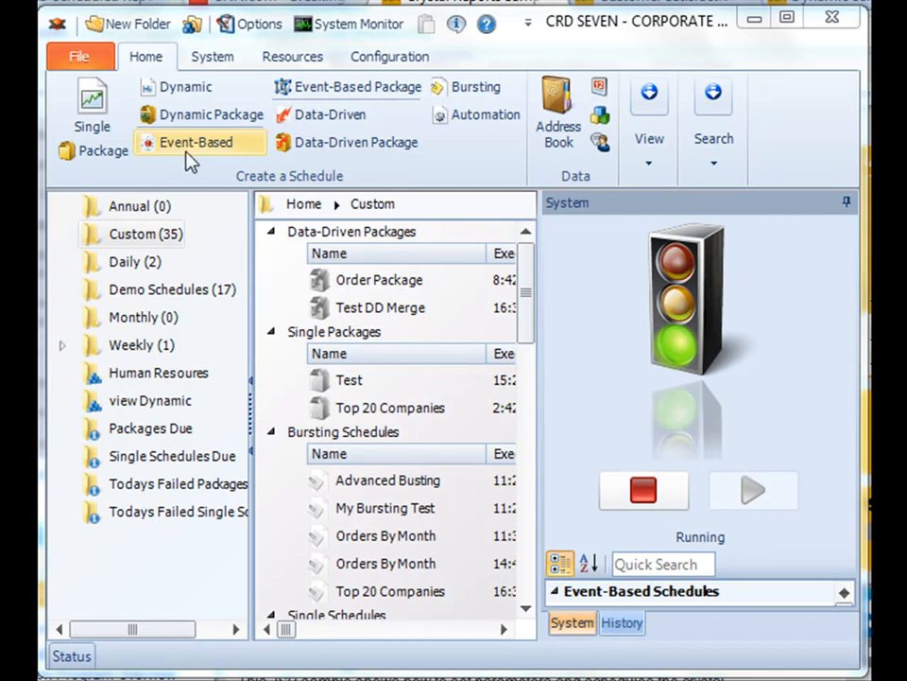
{"action": "mouse_move", "coordinate": [222, 172]}
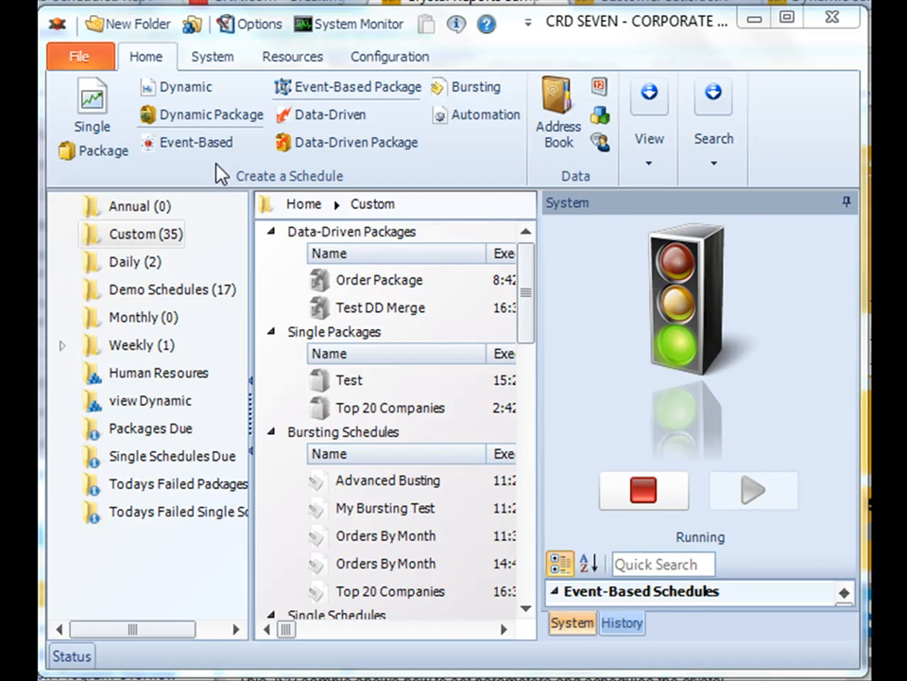
{"action": "mouse_move", "coordinate": [230, 170]}
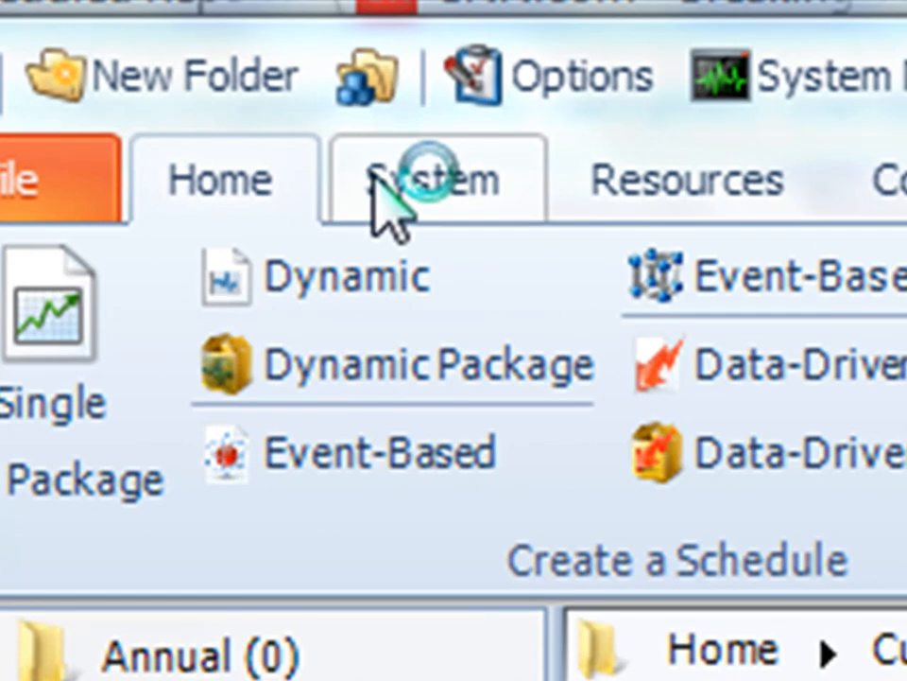
- Open the User Manager and expand CRD Users to list accounts under Administrator and User roles
{"action": "left_click", "coordinate": [431, 177]}
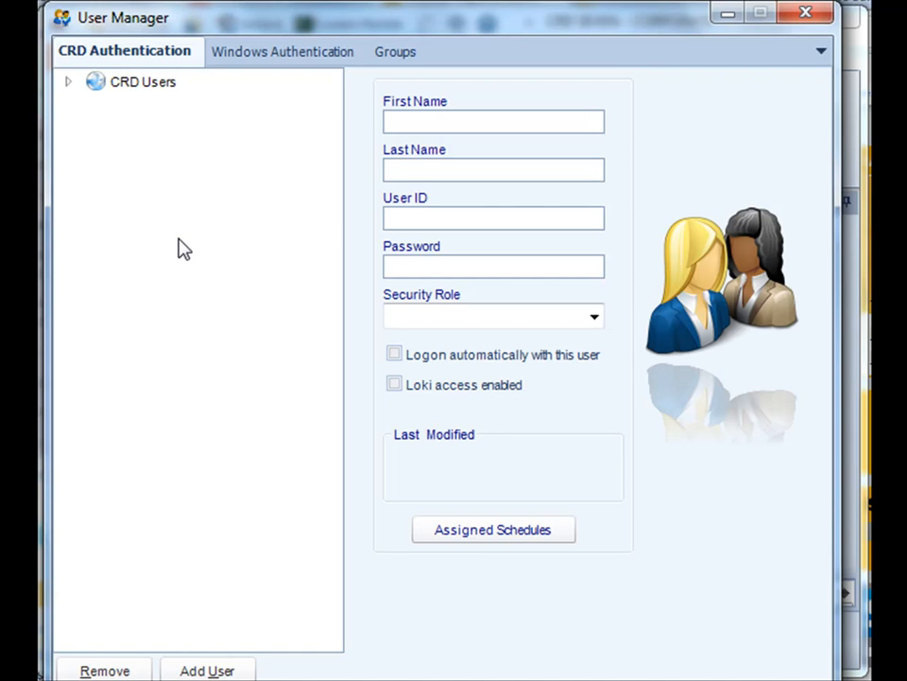
{"action": "mouse_move", "coordinate": [93, 98]}
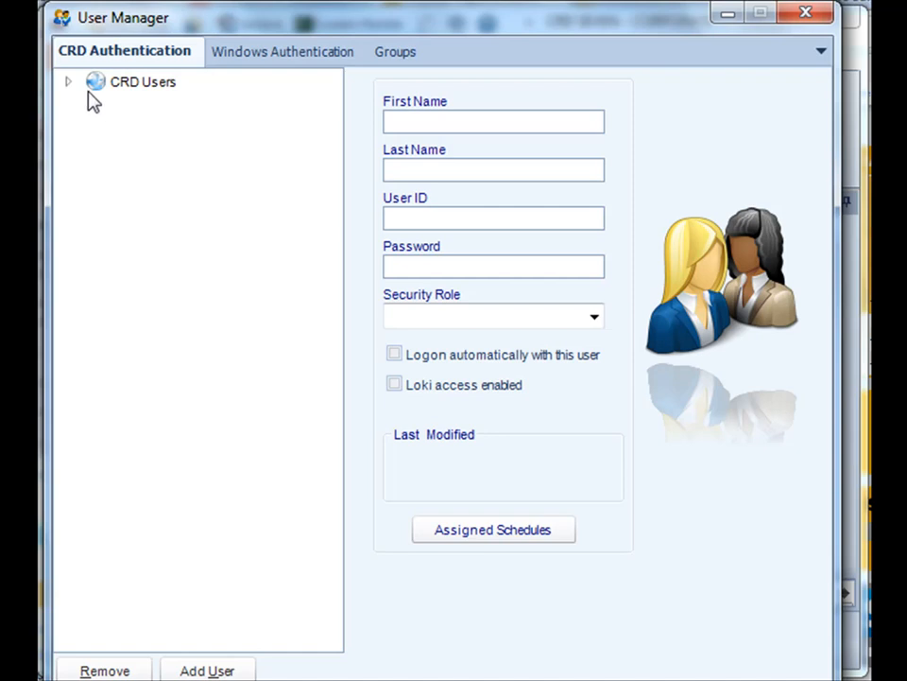
{"action": "left_click", "coordinate": [68, 82]}
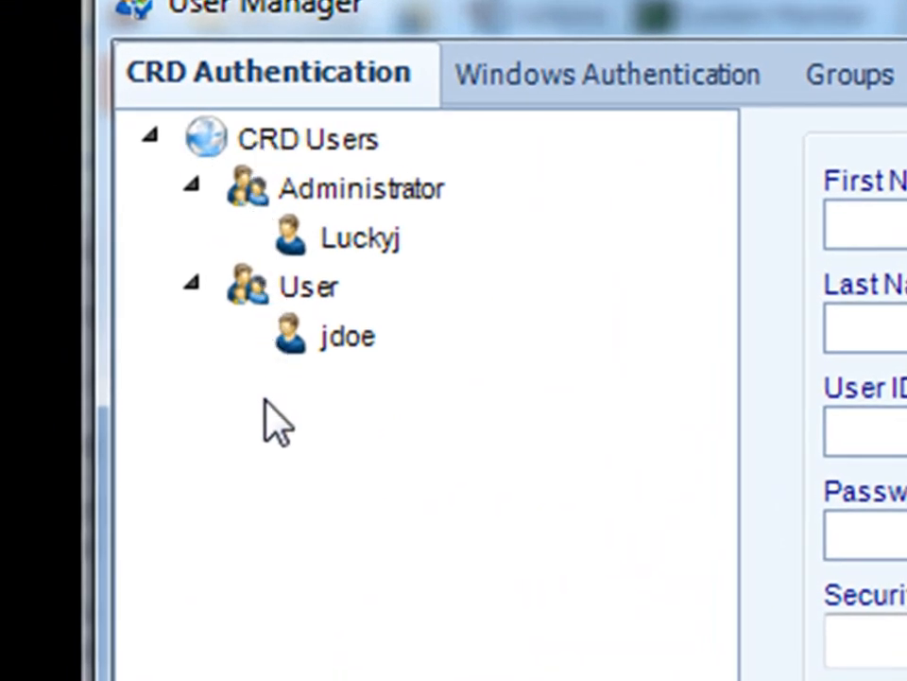
- Select the account under the User role to show its details, including Loki access
{"action": "left_click", "coordinate": [346, 336]}
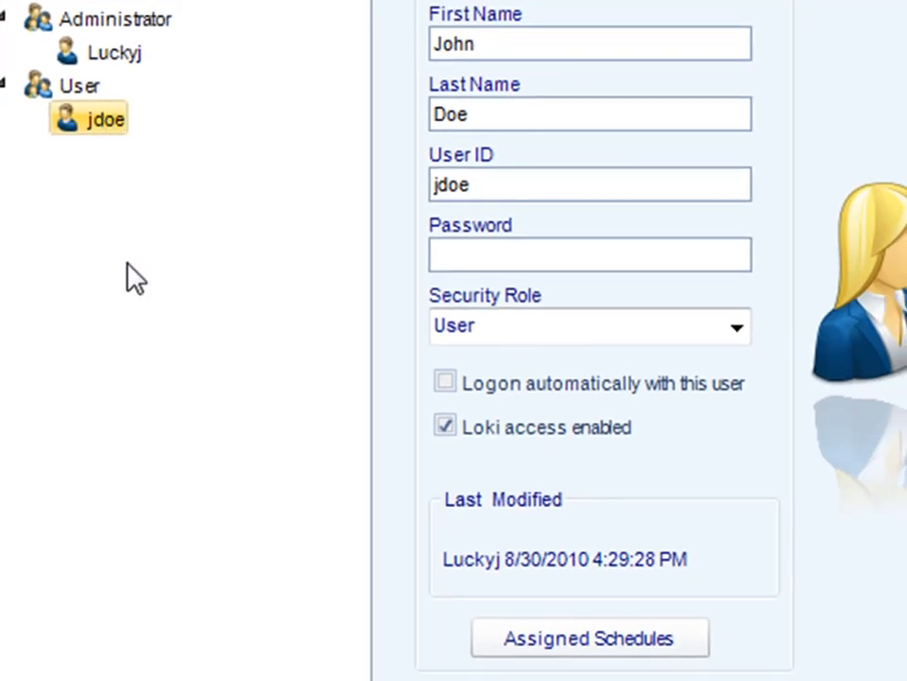
{"action": "mouse_move", "coordinate": [427, 83]}
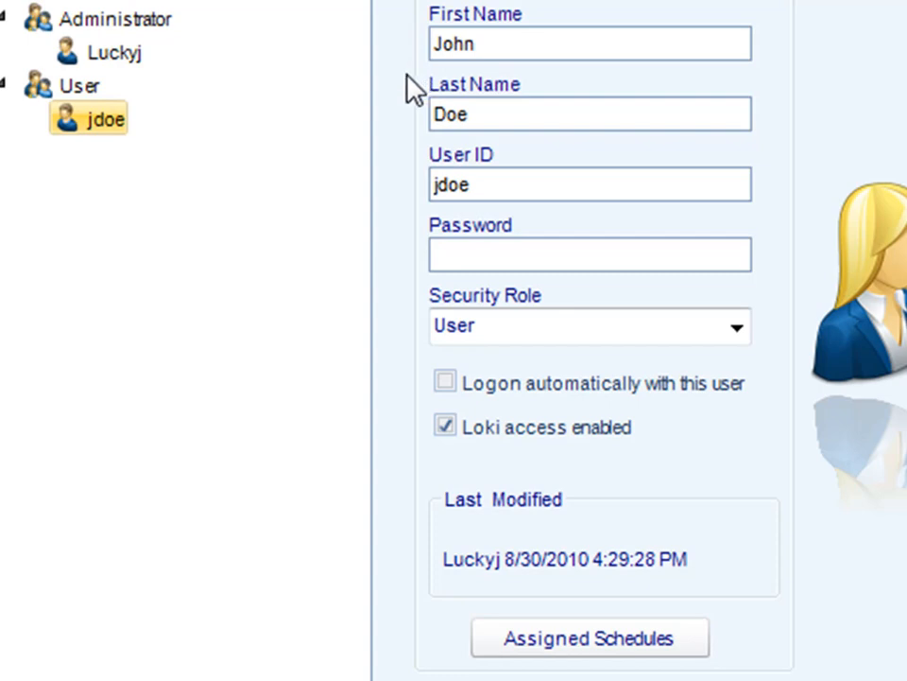
{"action": "mouse_move", "coordinate": [424, 369]}
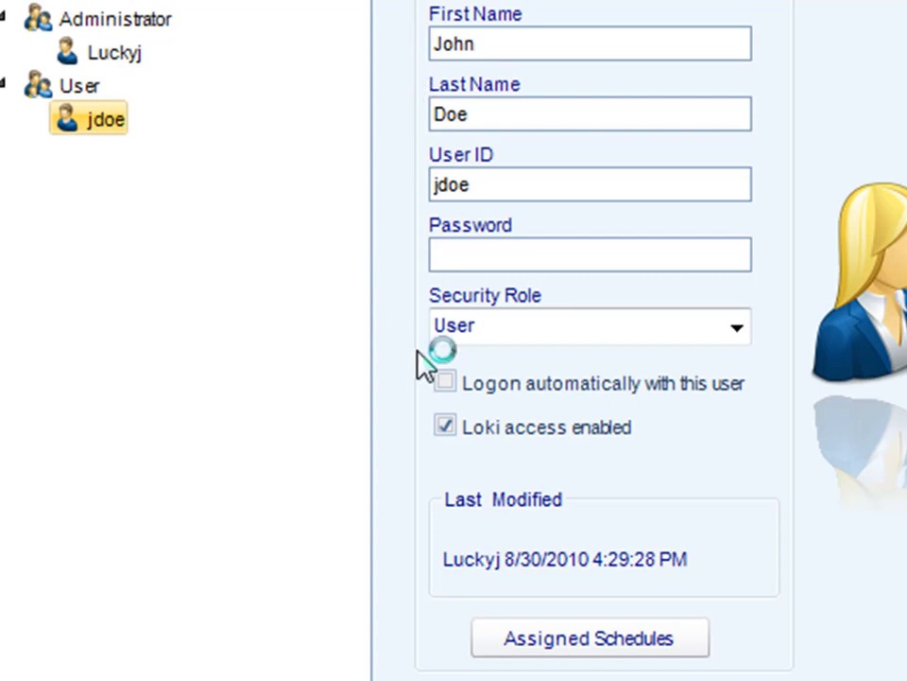
{"action": "mouse_move", "coordinate": [307, 614]}
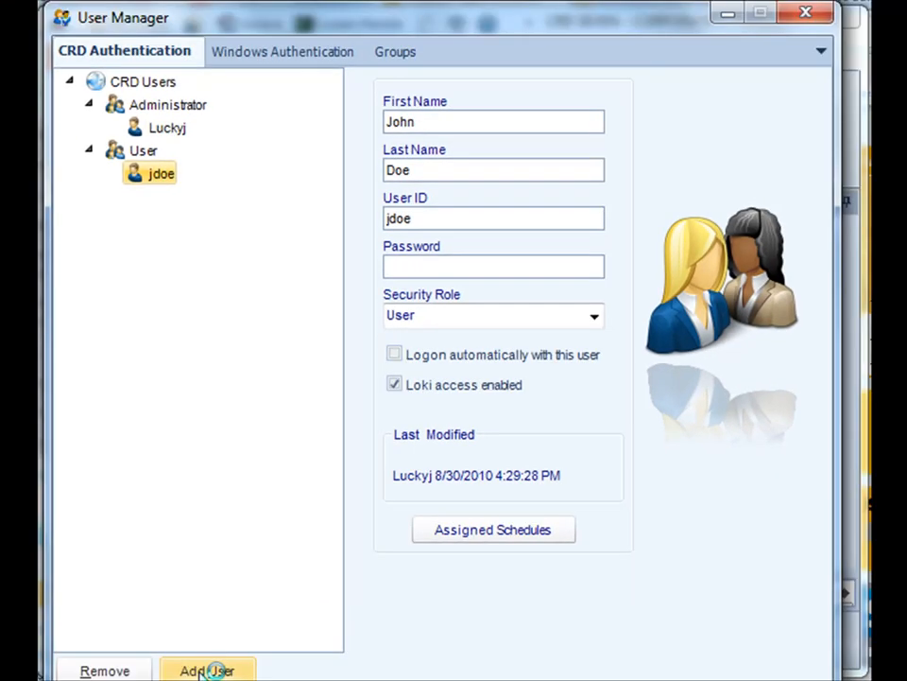
{"action": "left_click", "coordinate": [207, 670]}
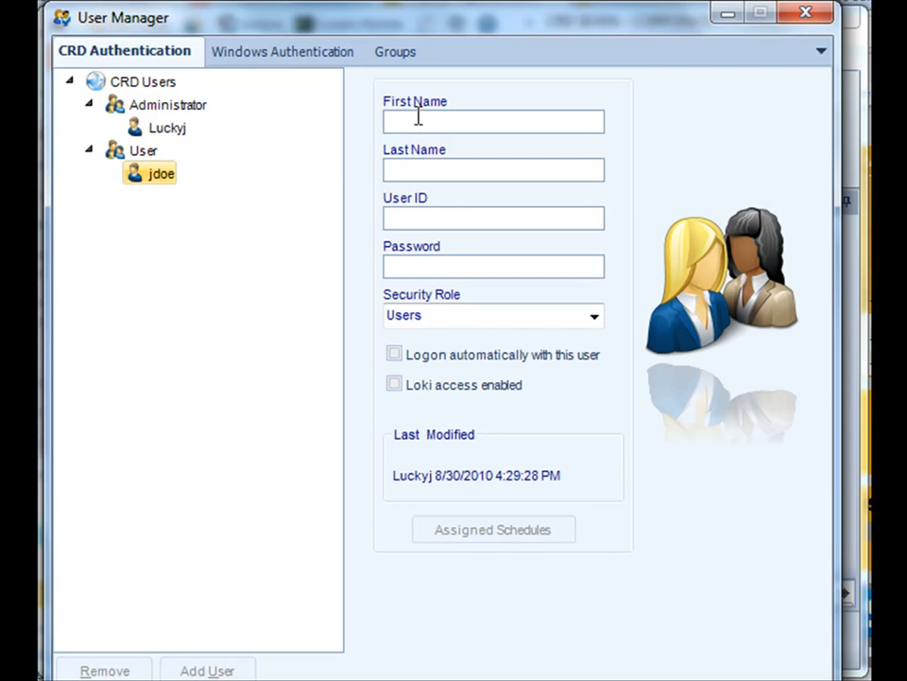
{"action": "type", "text": "P"}
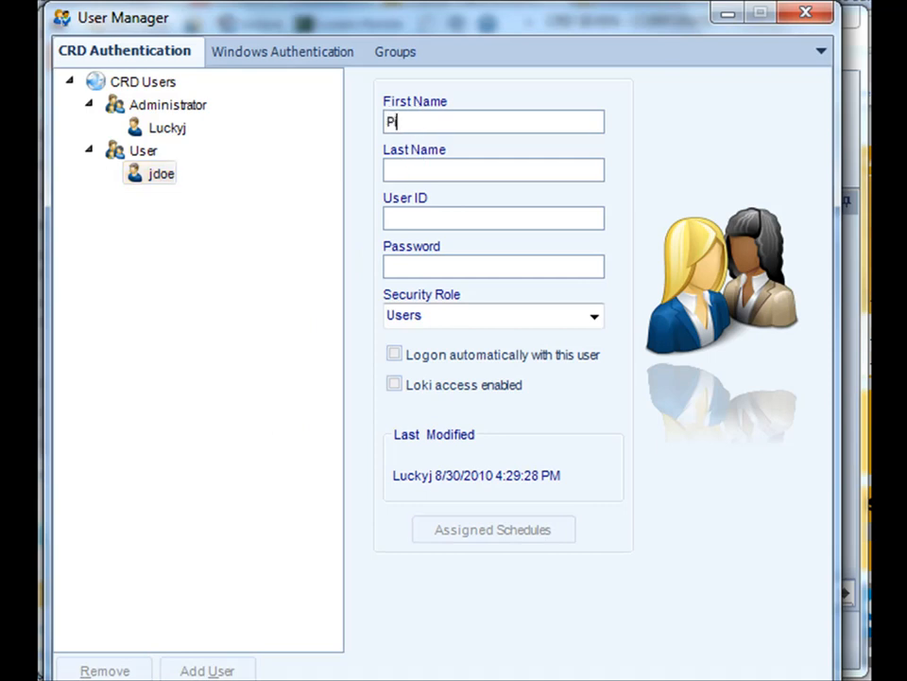
{"action": "type", "text": "ierce"}
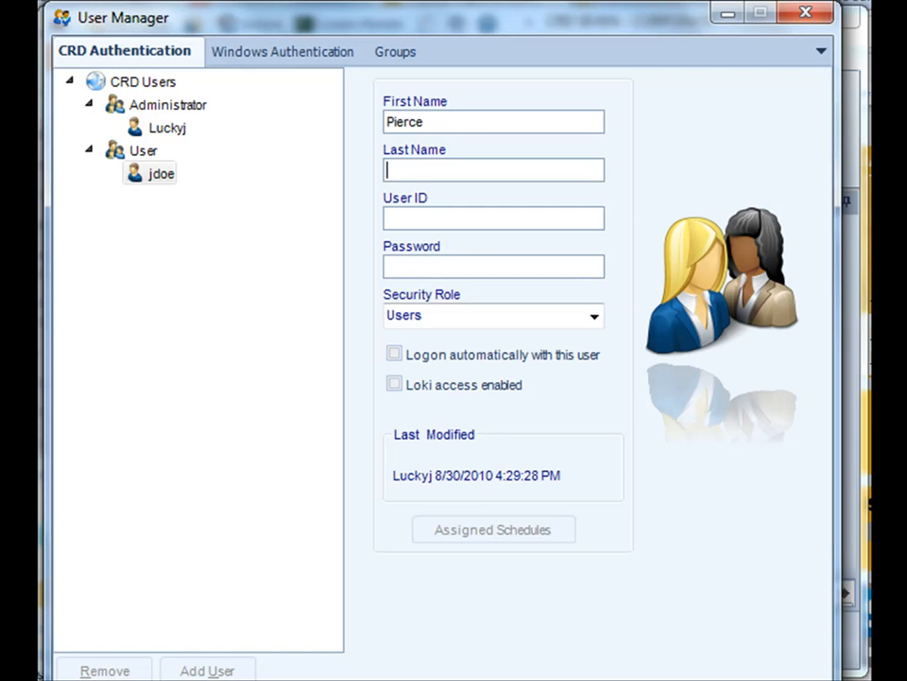
{"action": "type", "text": "Butler"}
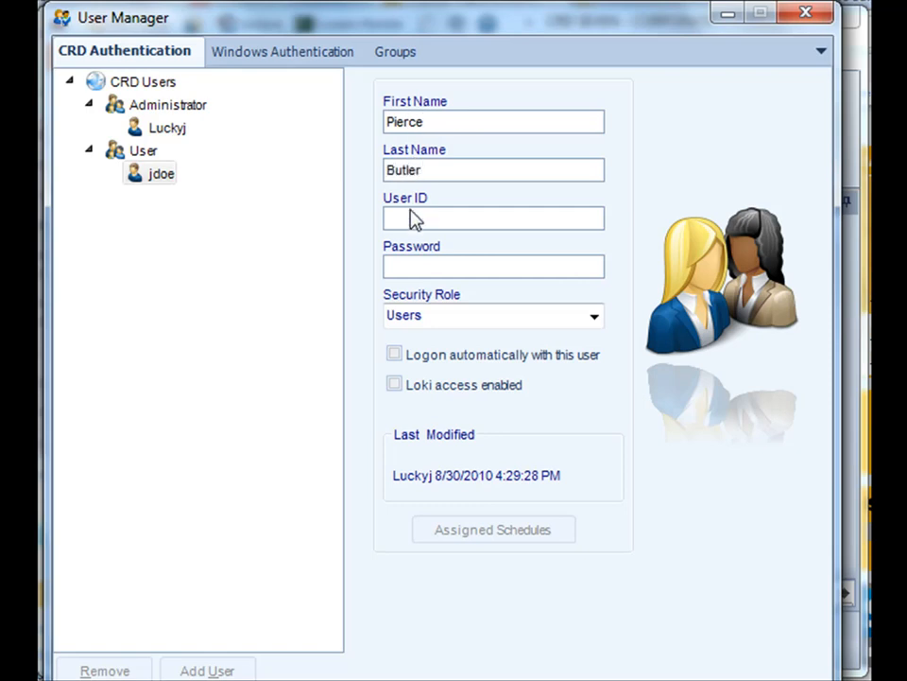
{"action": "type", "text": "P"}
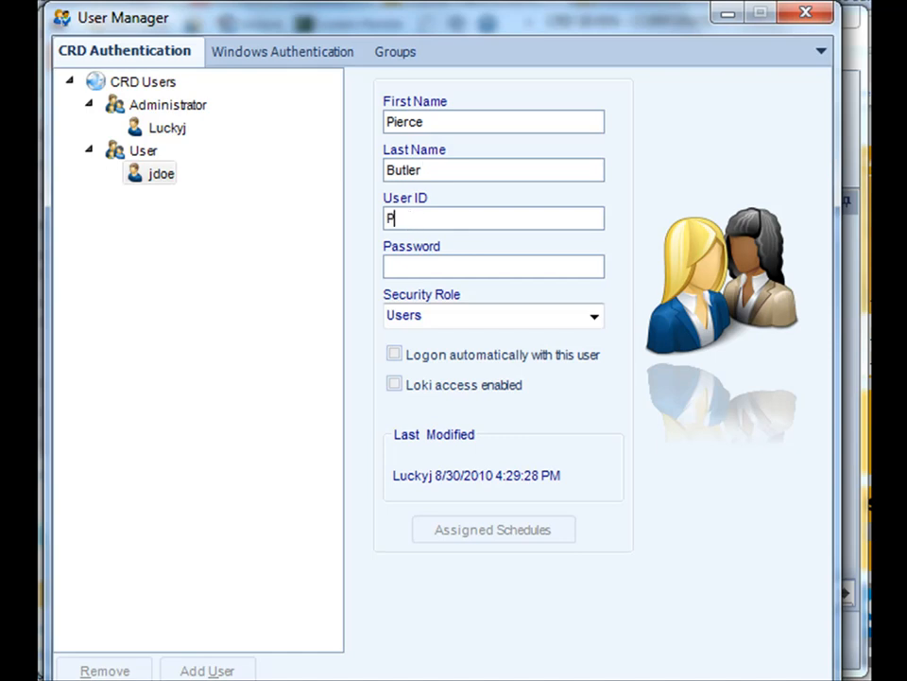
{"action": "type", "text": "butler"}
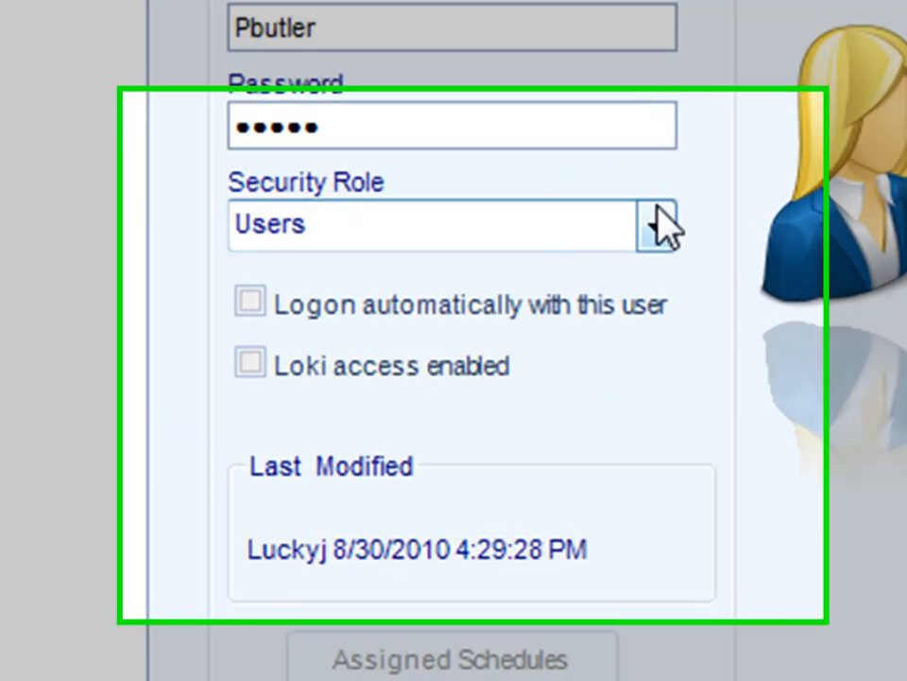
{"action": "left_click", "coordinate": [659, 224]}
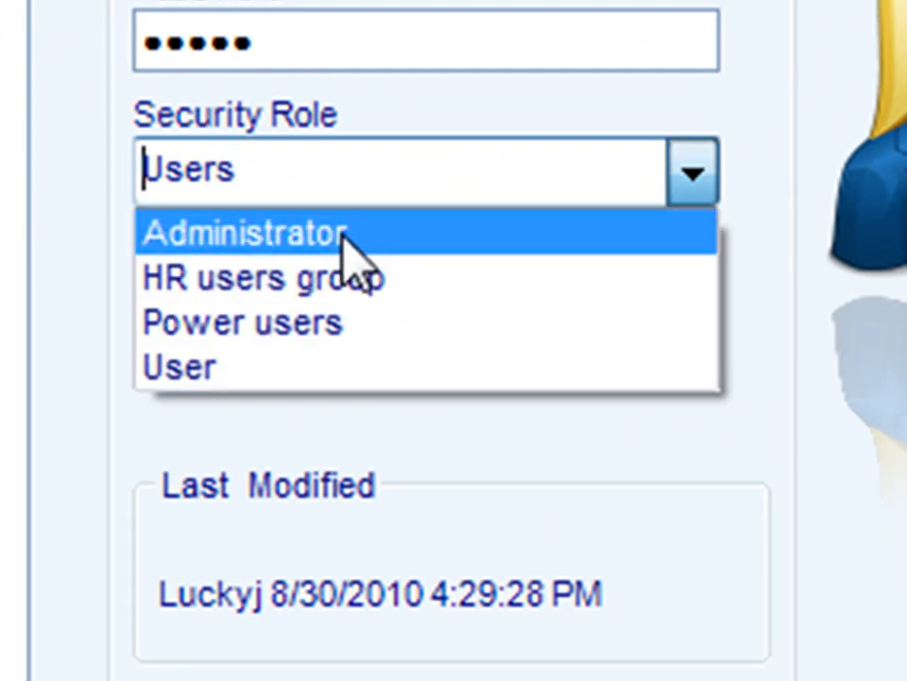
{"action": "mouse_move", "coordinate": [302, 321]}
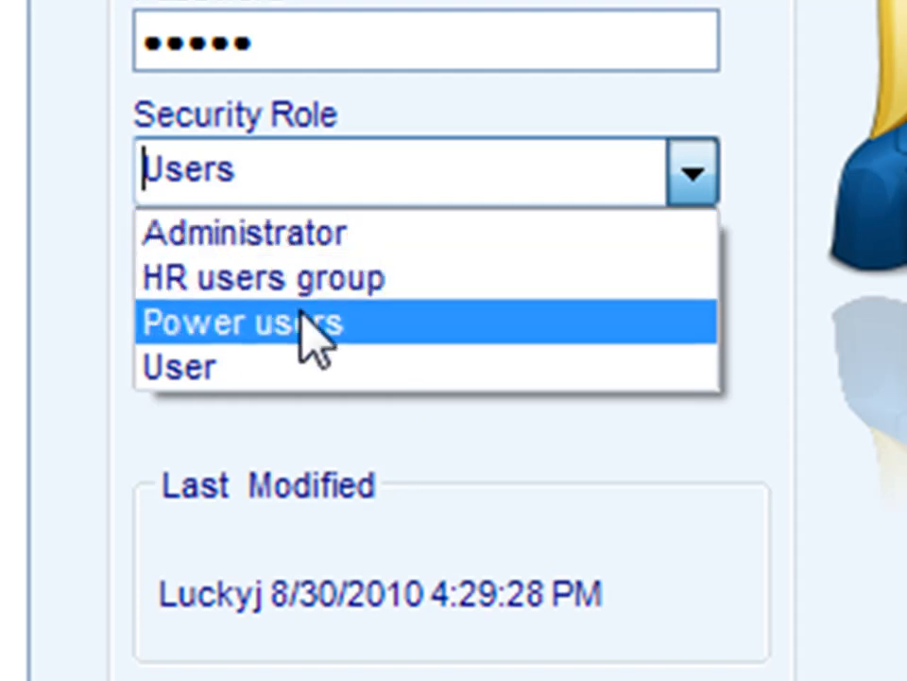
{"action": "mouse_move", "coordinate": [265, 366]}
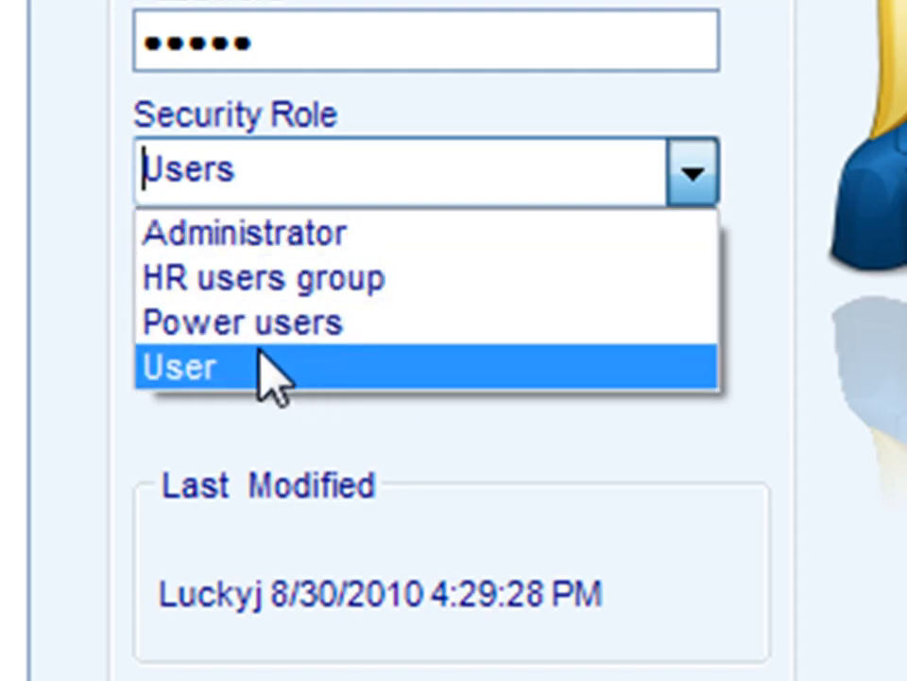
{"action": "left_click", "coordinate": [179, 366]}
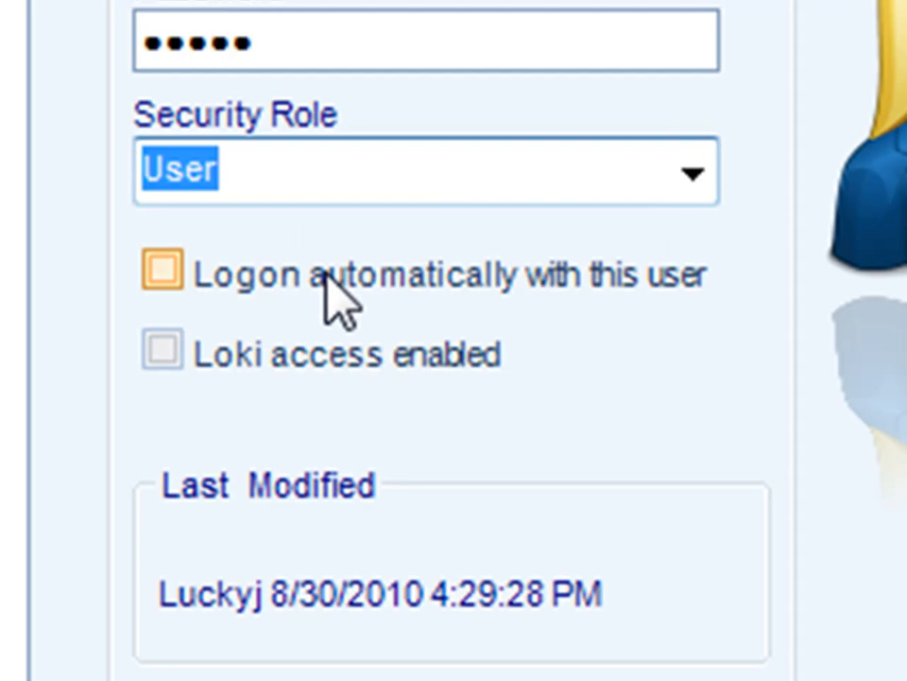
{"action": "left_click", "coordinate": [369, 274]}
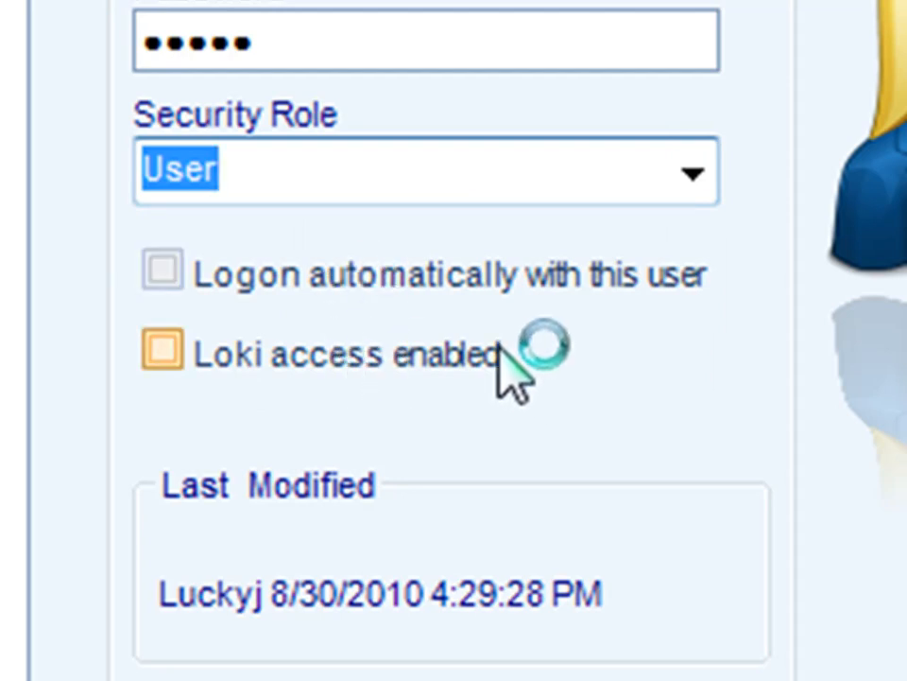
{"action": "mouse_move", "coordinate": [515, 393]}
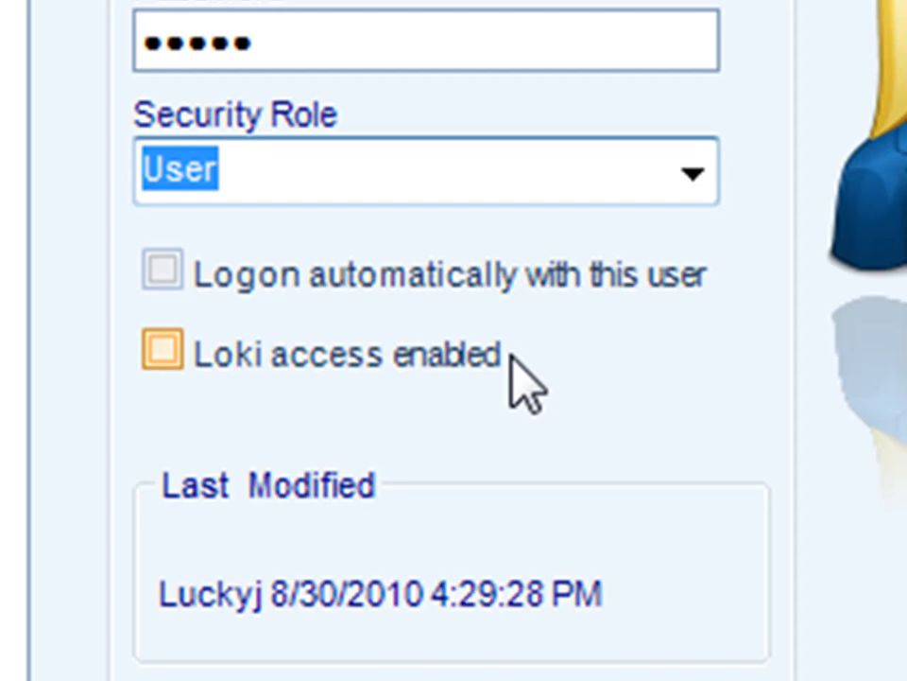
{"action": "left_click", "coordinate": [164, 352]}
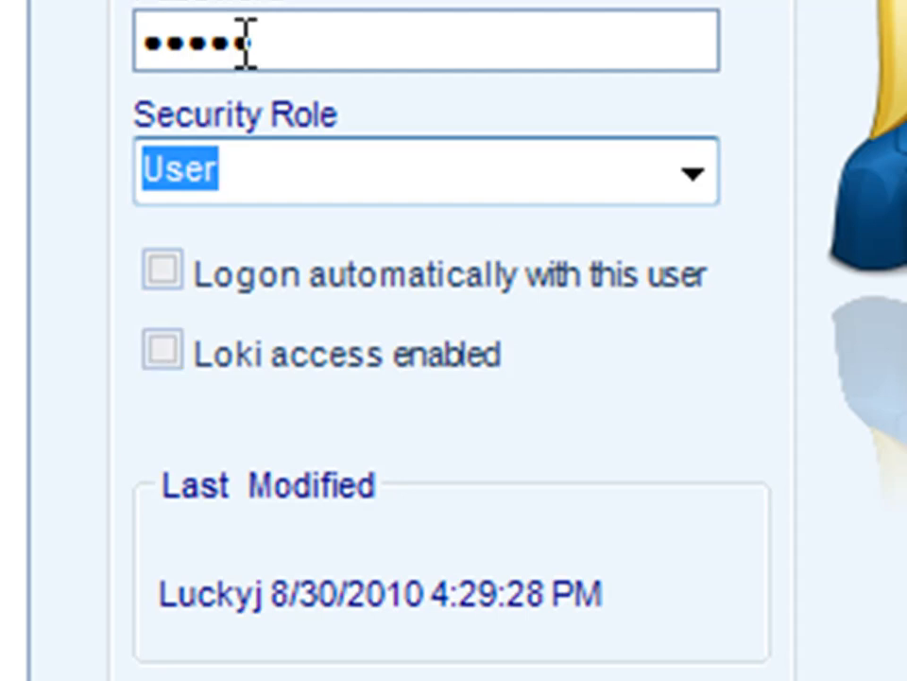
{"action": "left_click", "coordinate": [162, 354]}
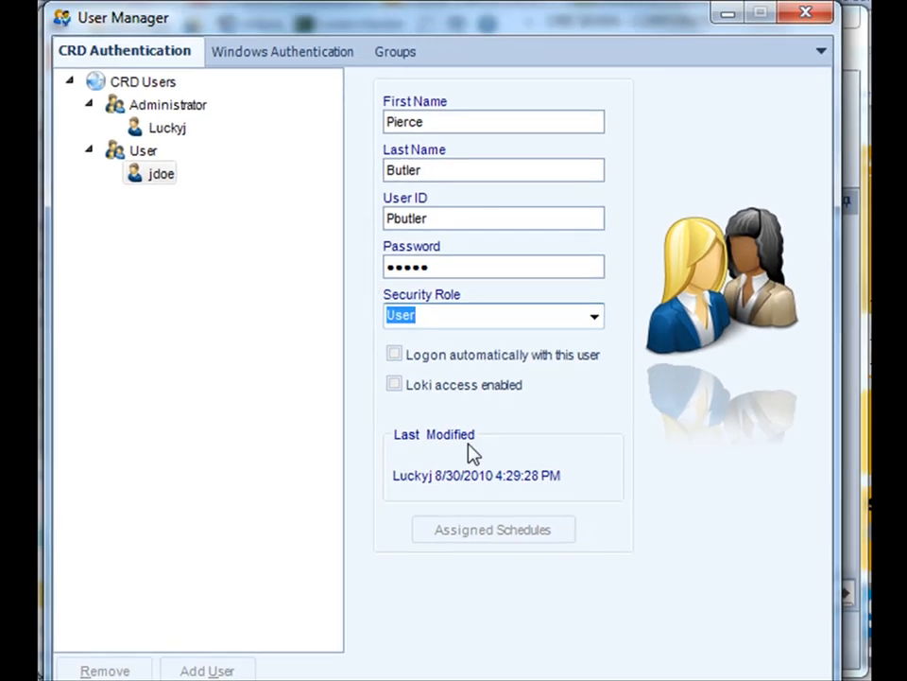
{"action": "mouse_move", "coordinate": [551, 547]}
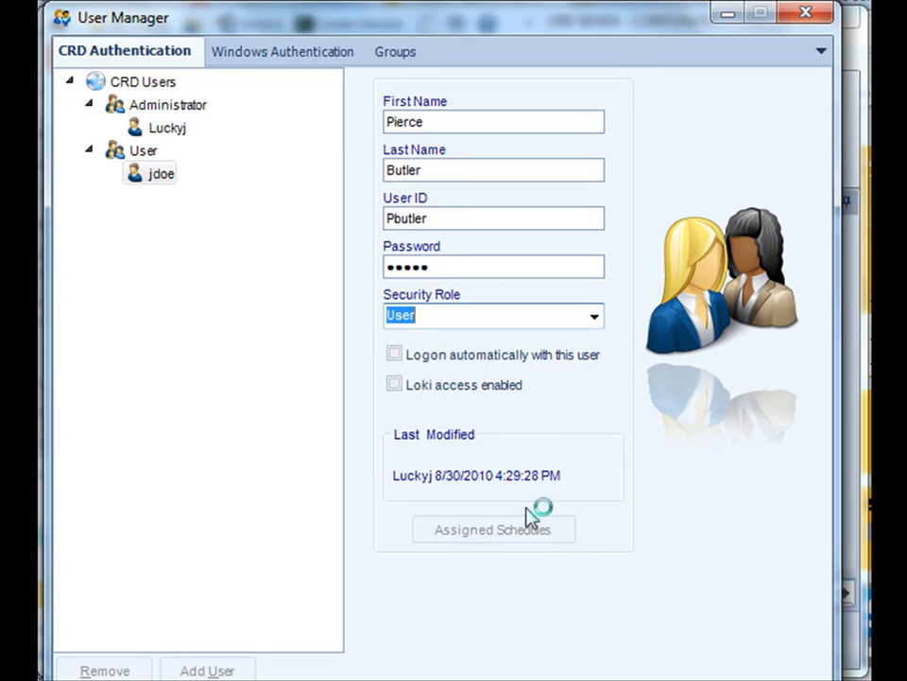
- Select jdoe (John Doe) under the User node to load his account details
{"action": "left_click", "coordinate": [160, 173]}
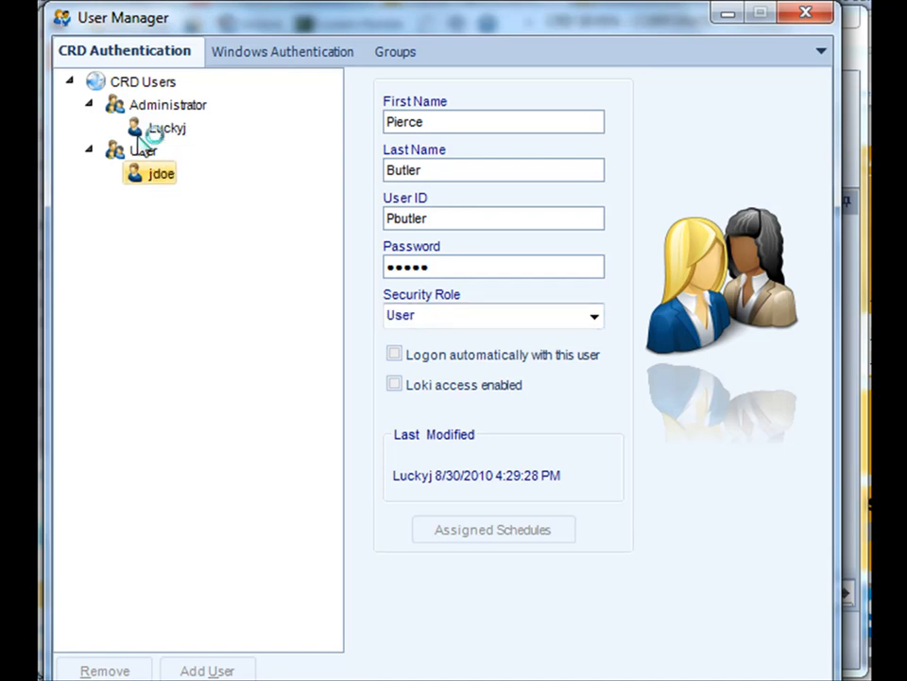
{"action": "left_click", "coordinate": [160, 173]}
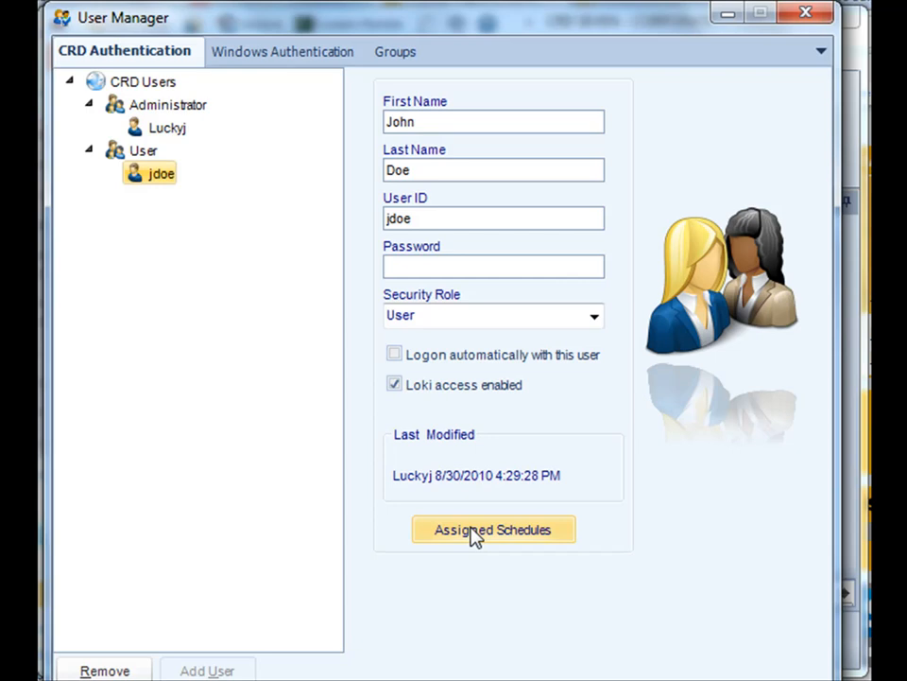
- Assign the MergPDF schedule to jdoe in Assigned Schedules and confirm with OK
{"action": "left_click", "coordinate": [493, 529]}
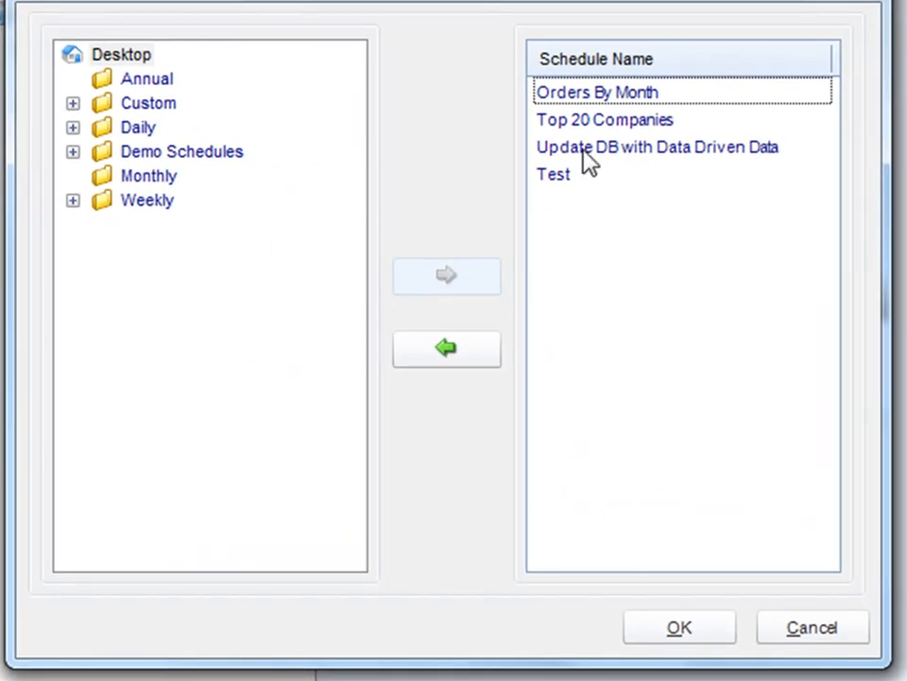
{"action": "left_click", "coordinate": [597, 92]}
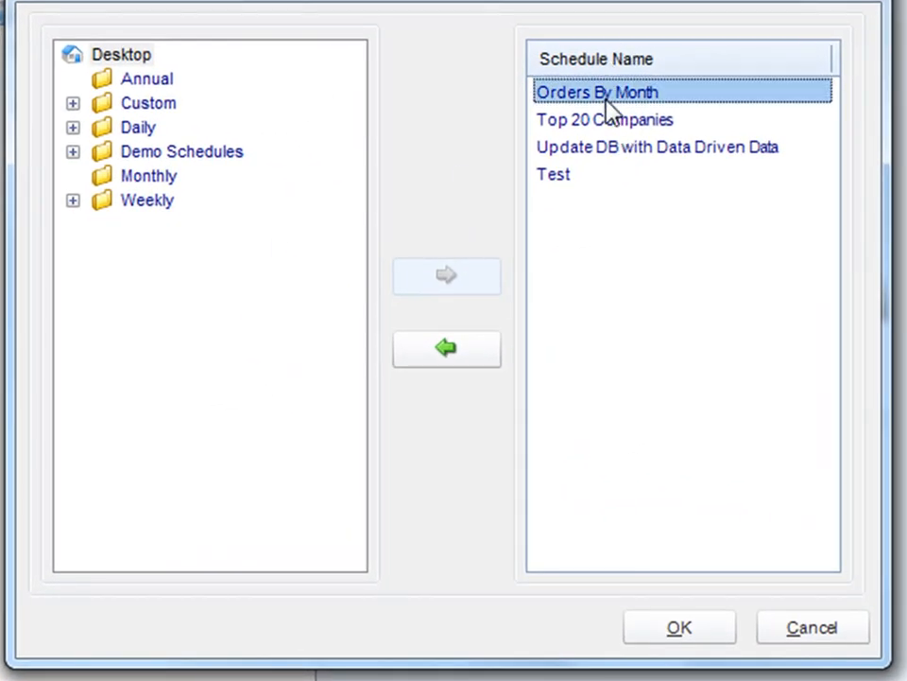
{"action": "left_click", "coordinate": [657, 147]}
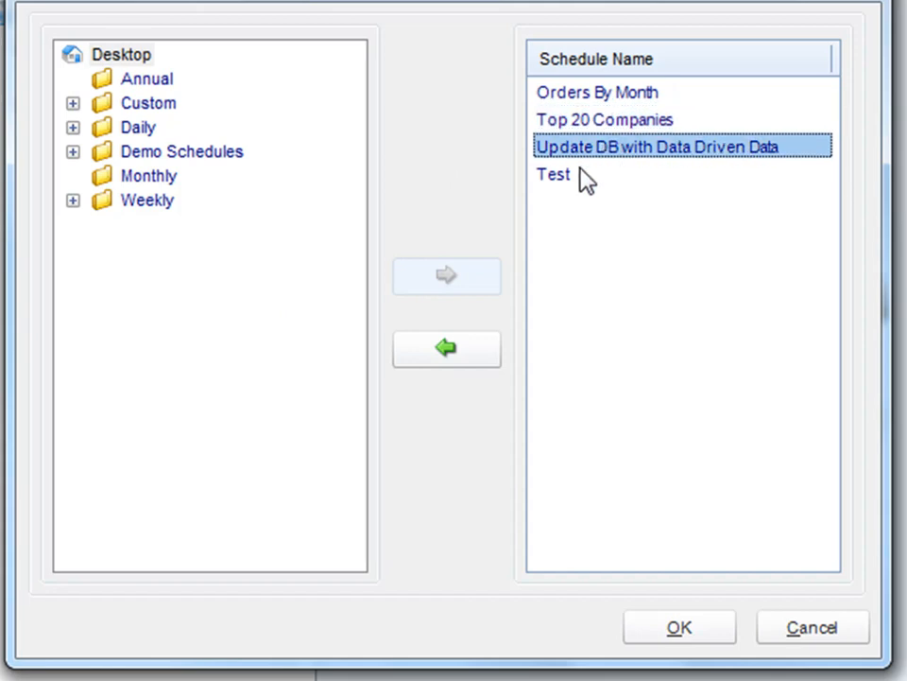
{"action": "left_click", "coordinate": [554, 173]}
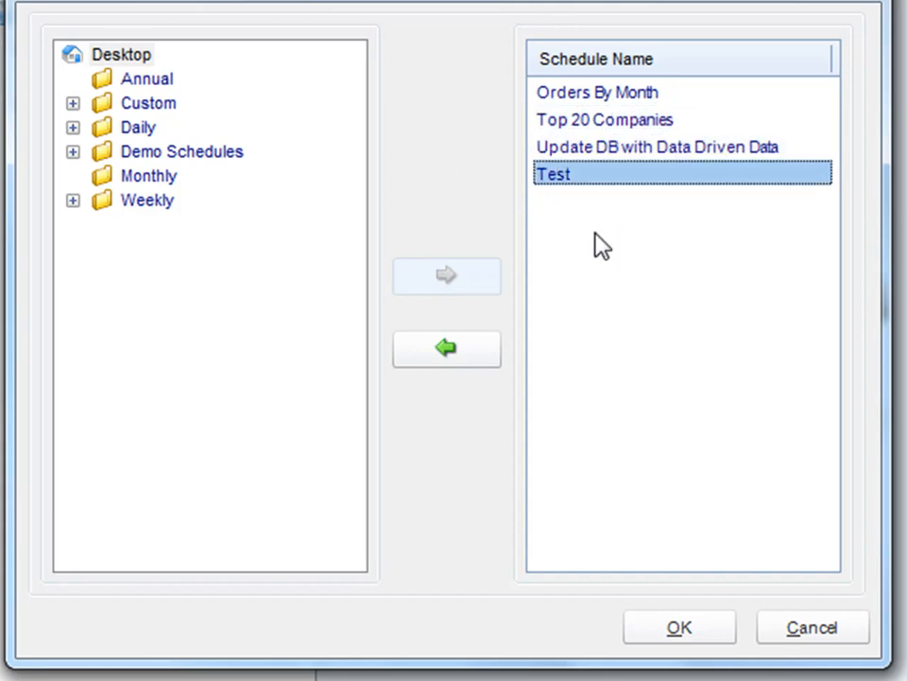
{"action": "mouse_move", "coordinate": [605, 179]}
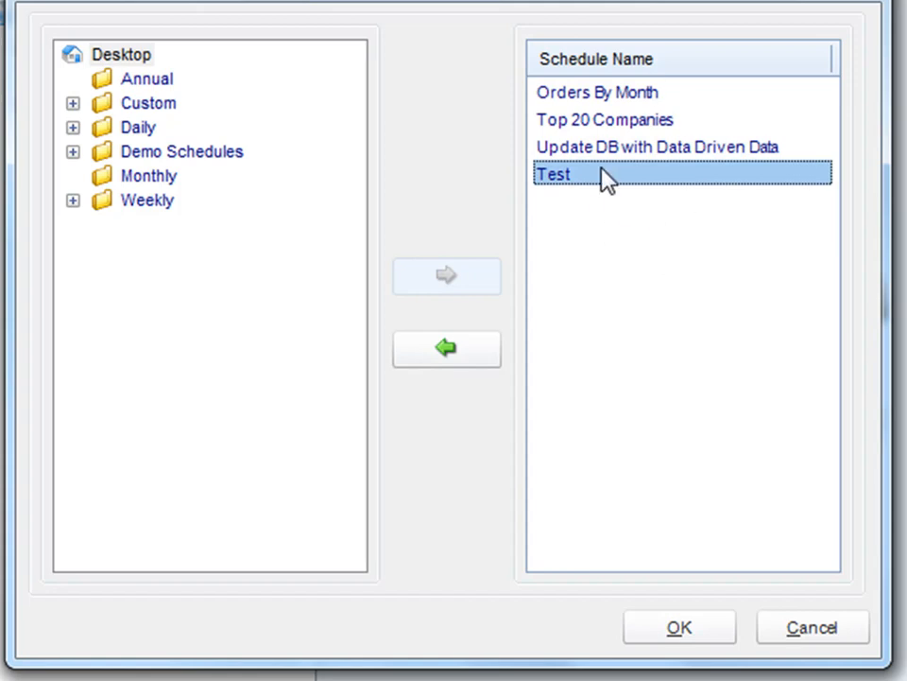
{"action": "mouse_move", "coordinate": [146, 95]}
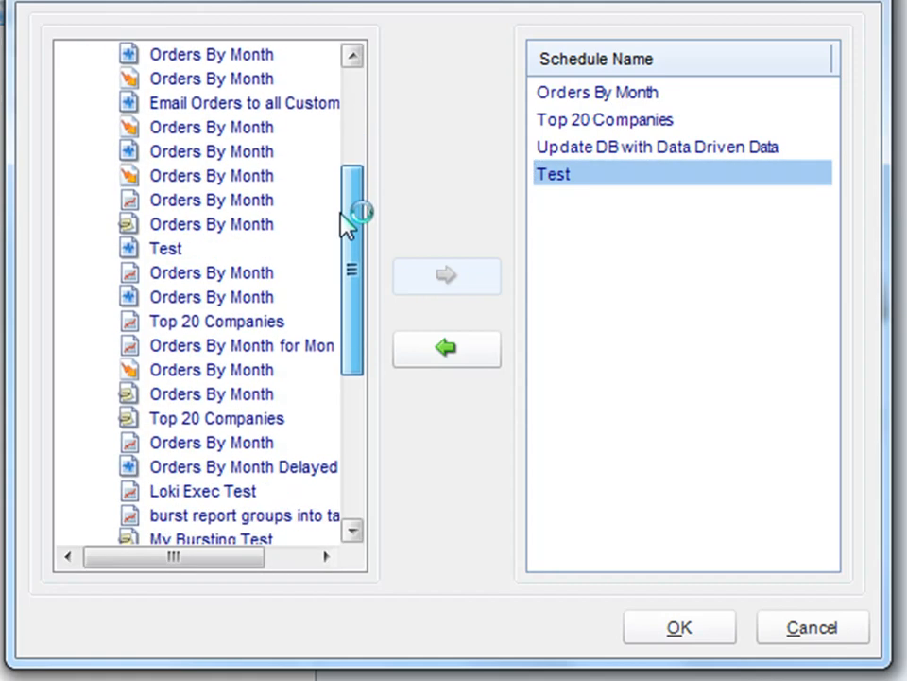
{"action": "left_click_drag", "start_coordinate": [352, 208], "coordinate": [352, 340]}
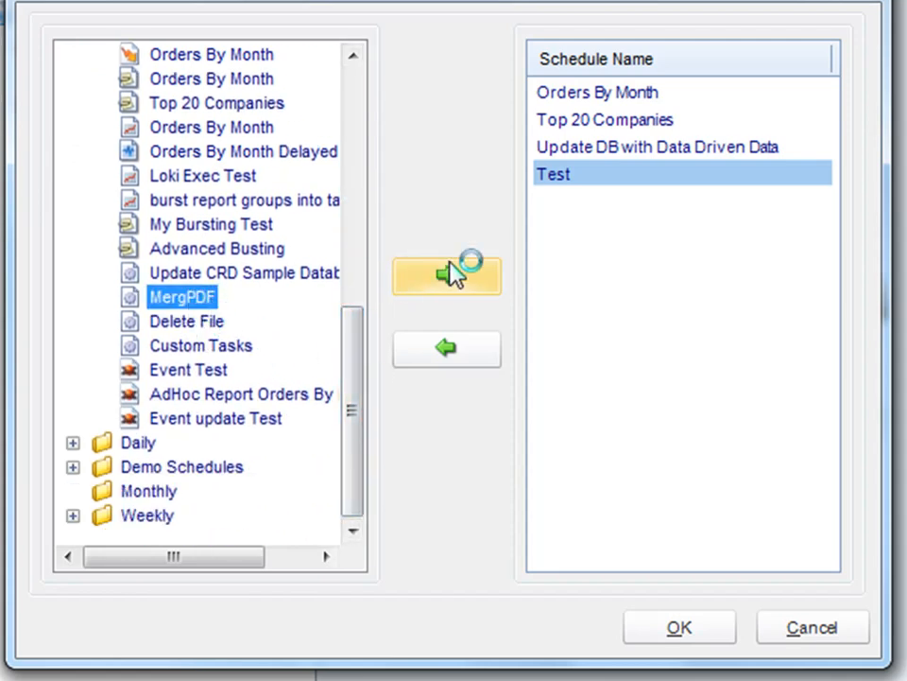
{"action": "left_click", "coordinate": [446, 275]}
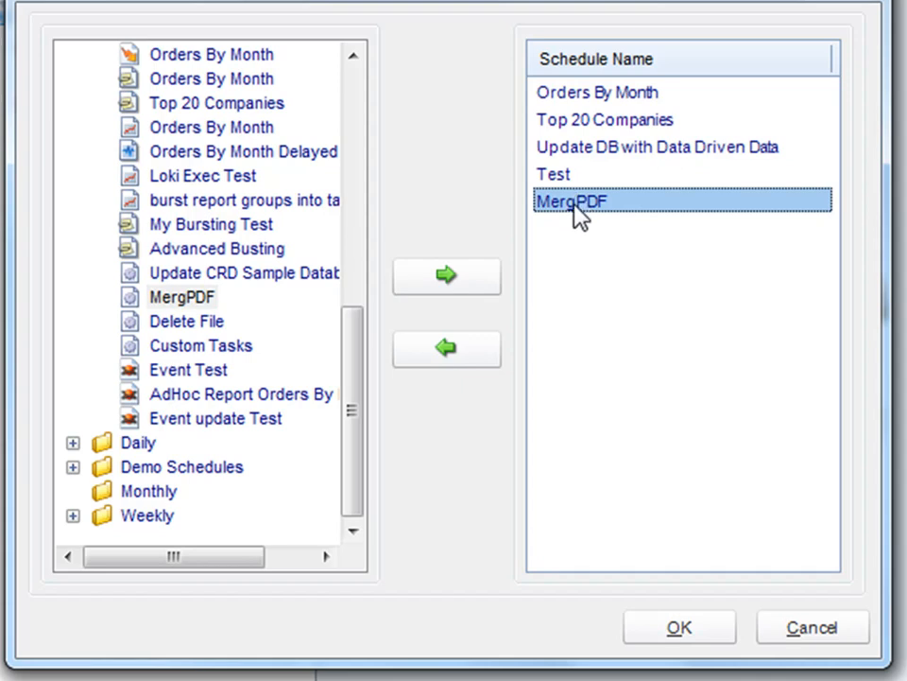
{"action": "mouse_move", "coordinate": [660, 342]}
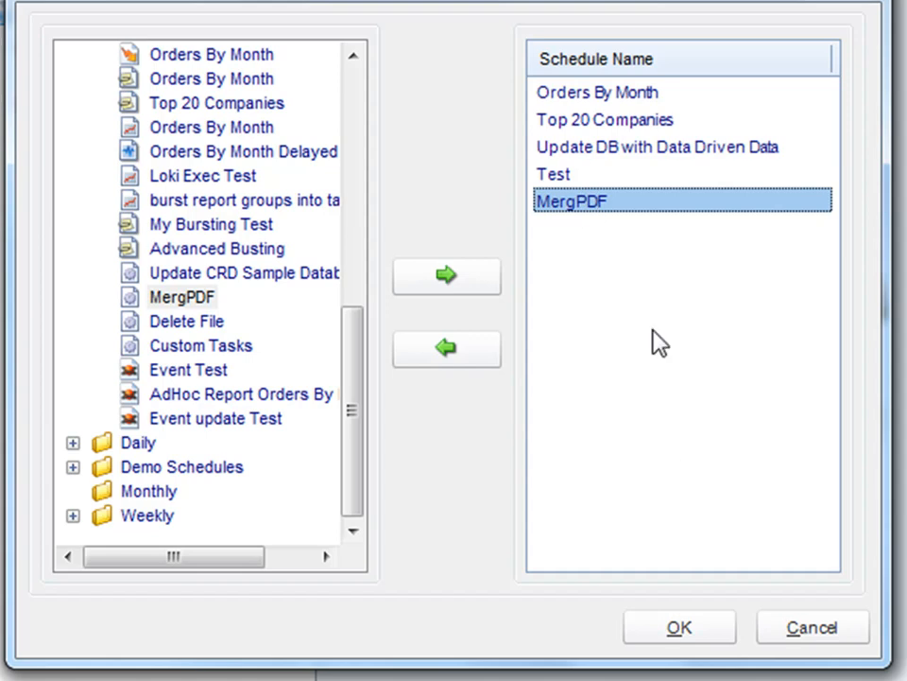
{"action": "left_click", "coordinate": [596, 92]}
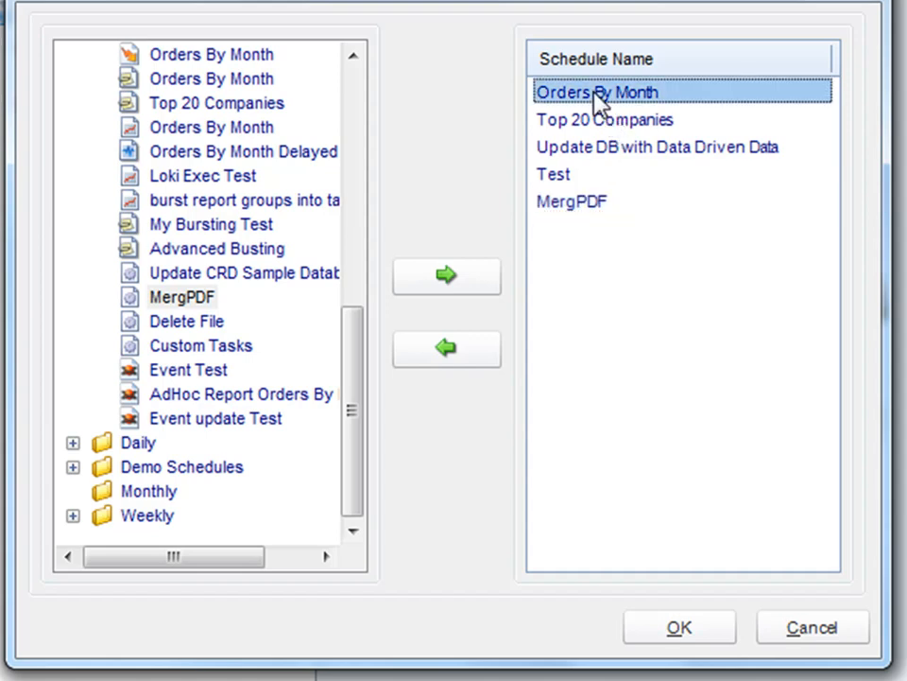
{"action": "left_click", "coordinate": [553, 174]}
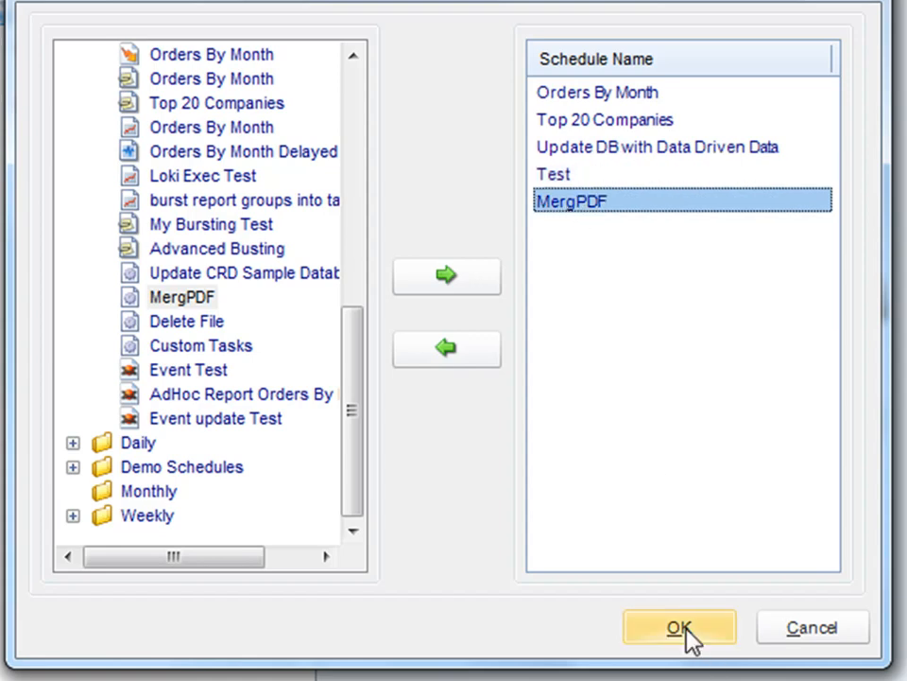
{"action": "left_click", "coordinate": [679, 627]}
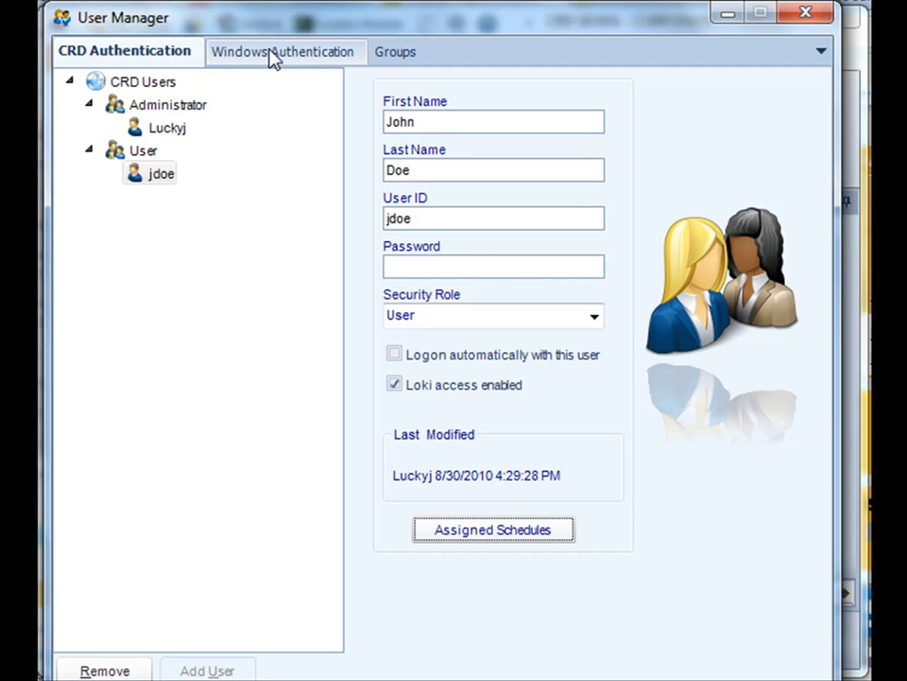
{"action": "mouse_move", "coordinate": [269, 58]}
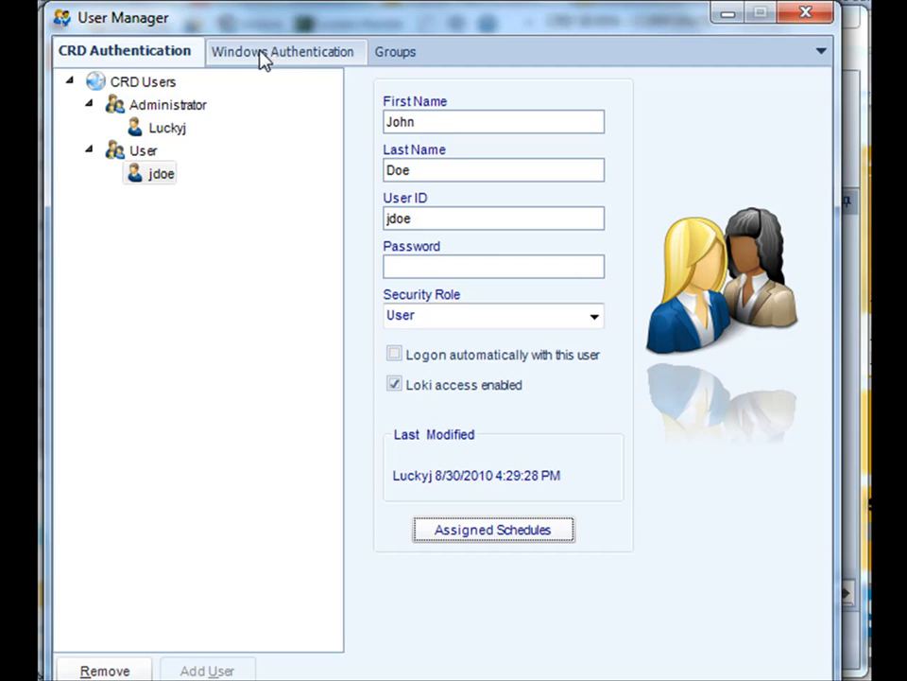
- On Windows Authentication, expand NT Users and set the security role to HR users group
{"action": "left_click", "coordinate": [282, 51]}
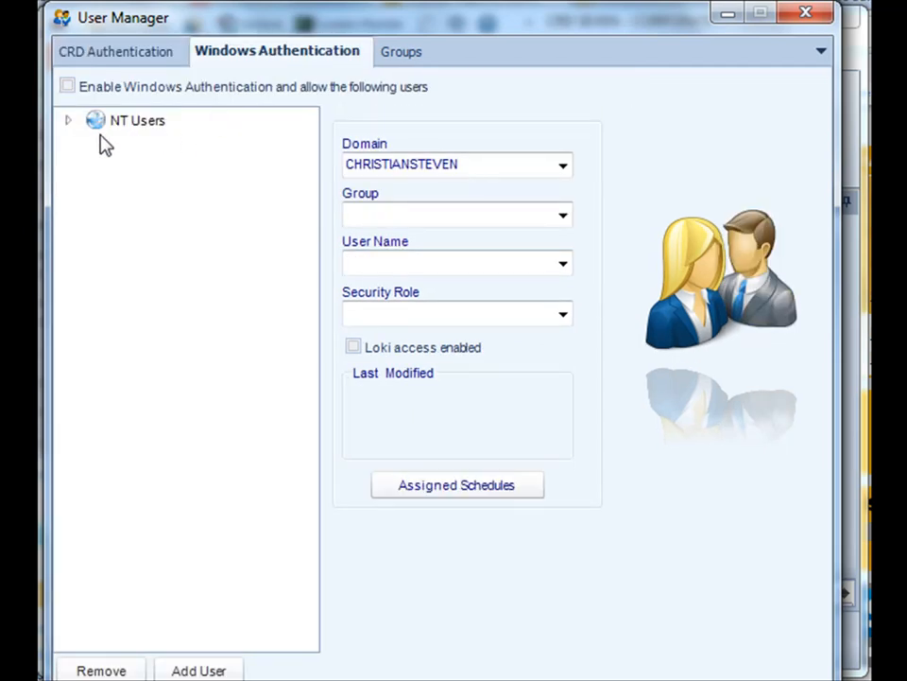
{"action": "left_click", "coordinate": [68, 120]}
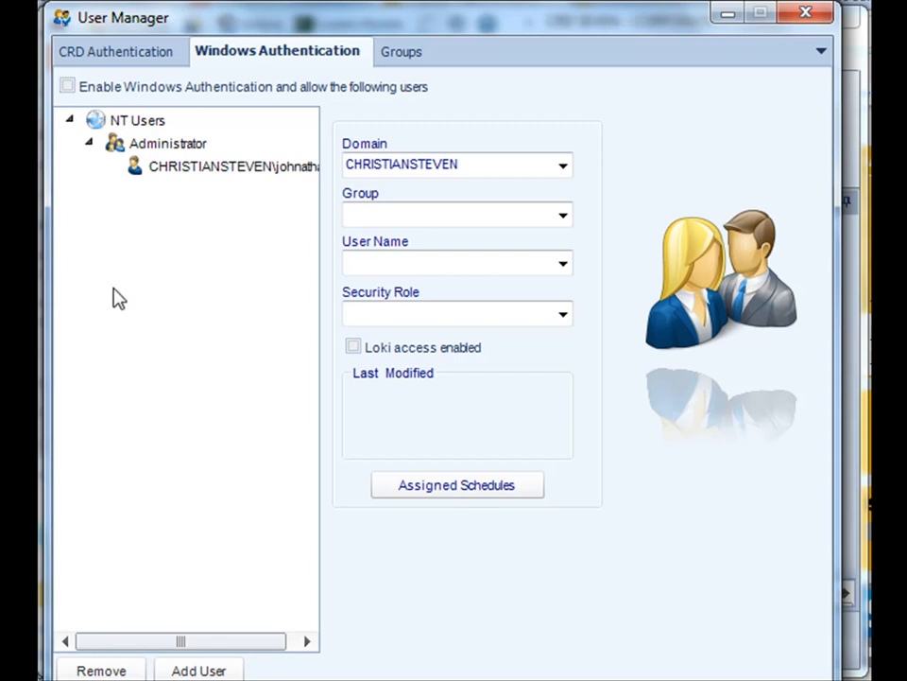
{"action": "mouse_move", "coordinate": [168, 535]}
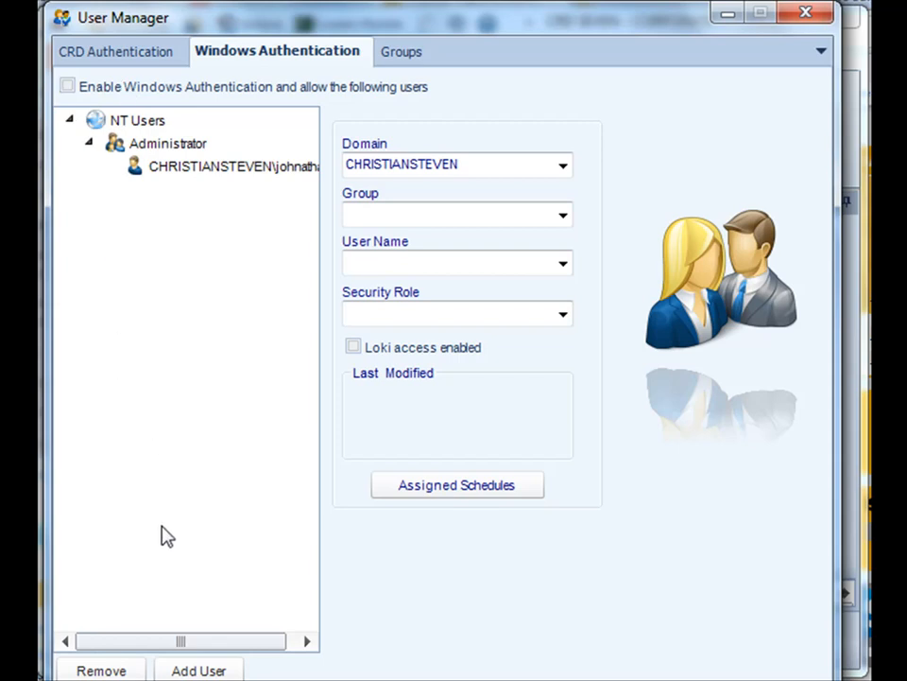
{"action": "mouse_move", "coordinate": [556, 186]}
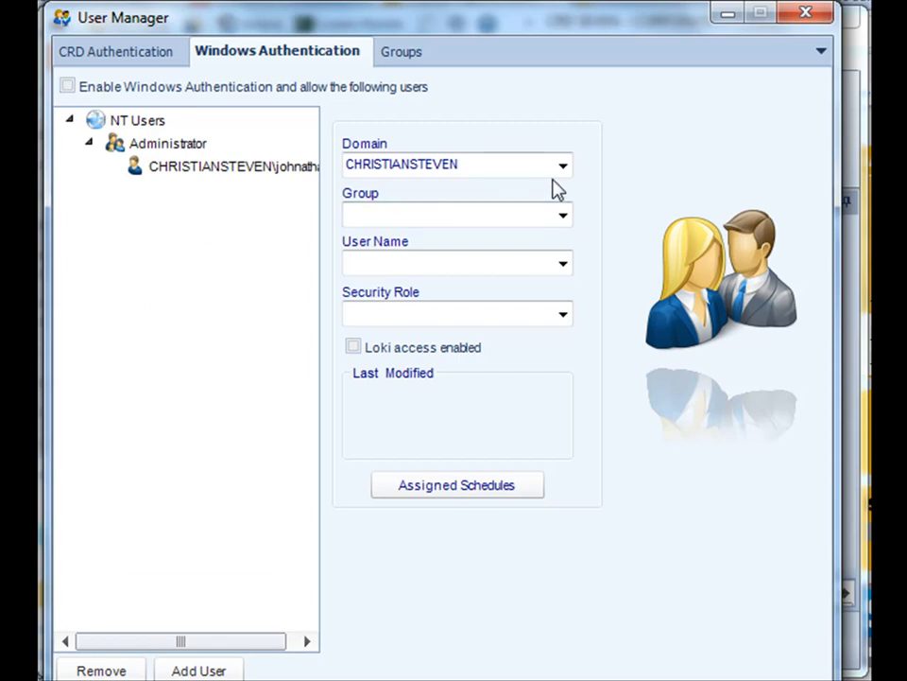
{"action": "left_click", "coordinate": [563, 216]}
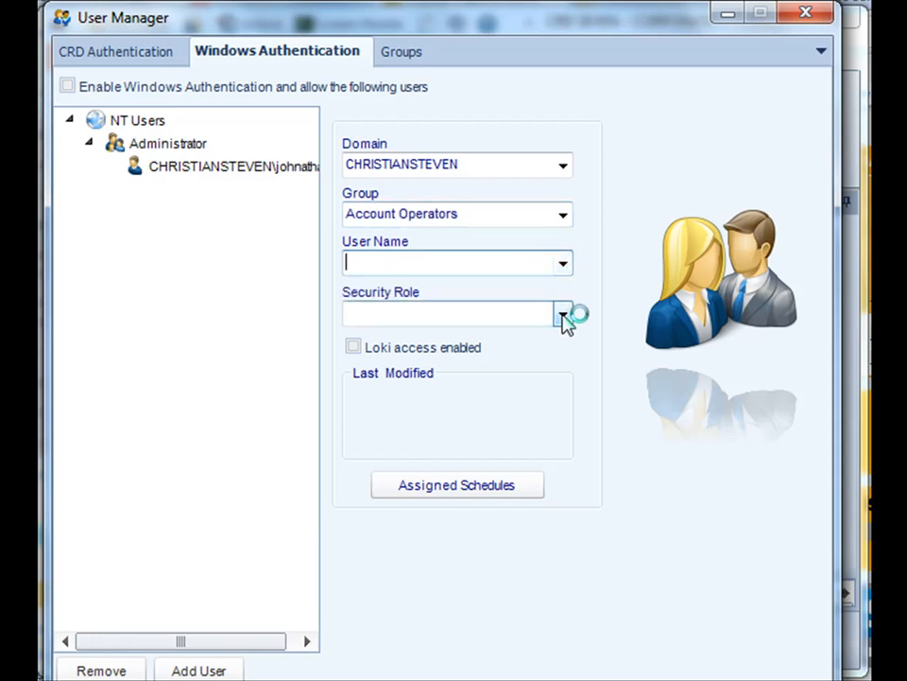
{"action": "left_click", "coordinate": [562, 313]}
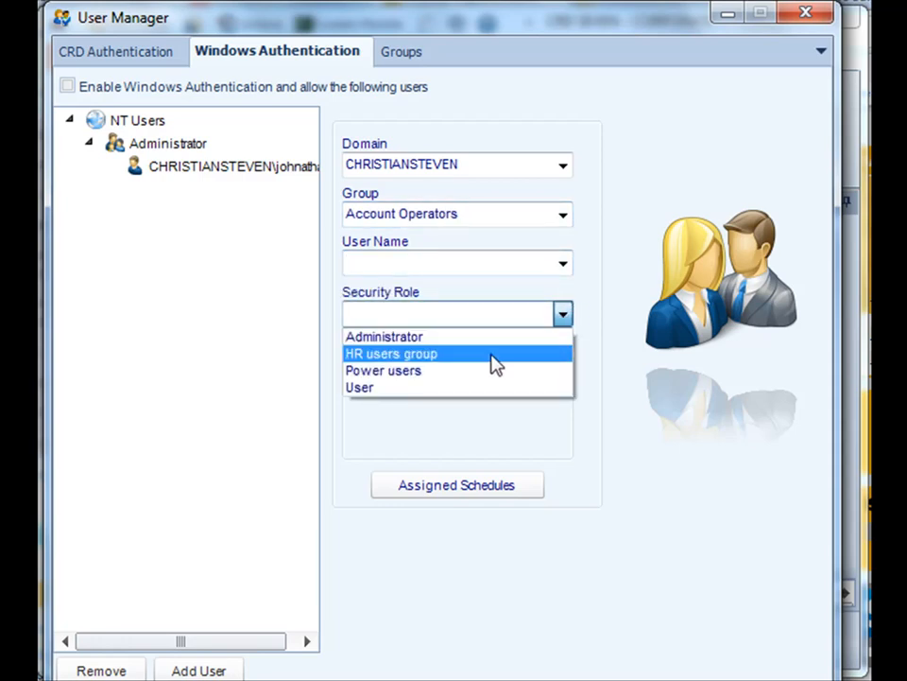
{"action": "left_click", "coordinate": [390, 352]}
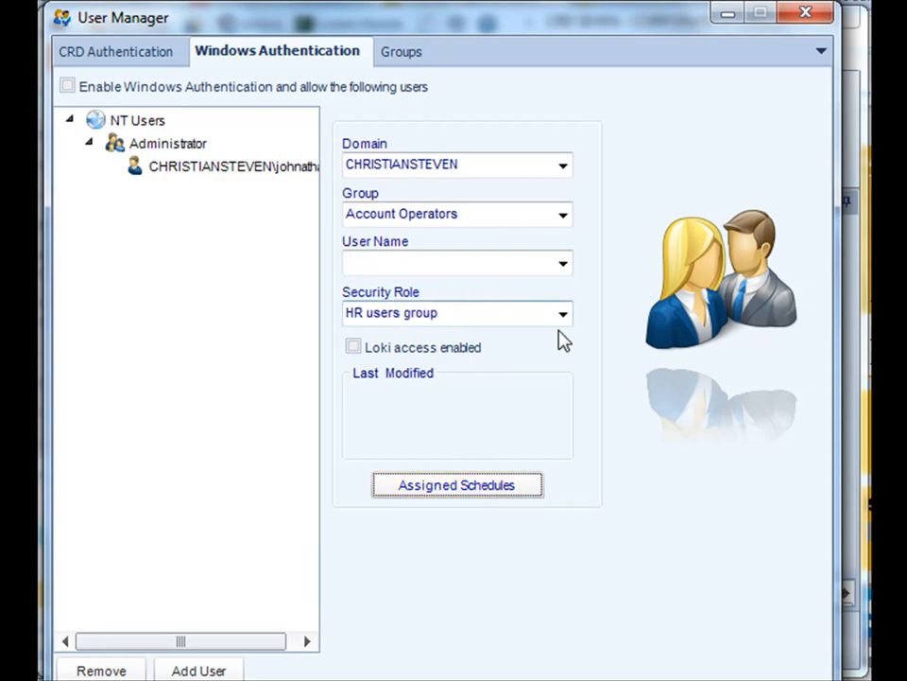
{"action": "mouse_move", "coordinate": [357, 516]}
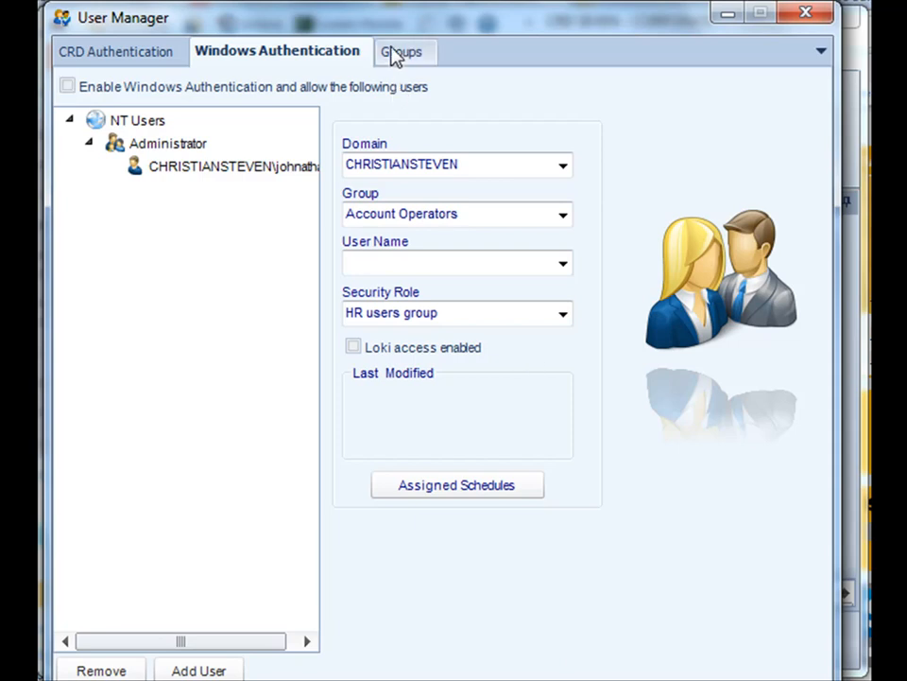
- On the Groups tab, open and cancel a blank Group Editor, then select HR users group
{"action": "left_click", "coordinate": [402, 51]}
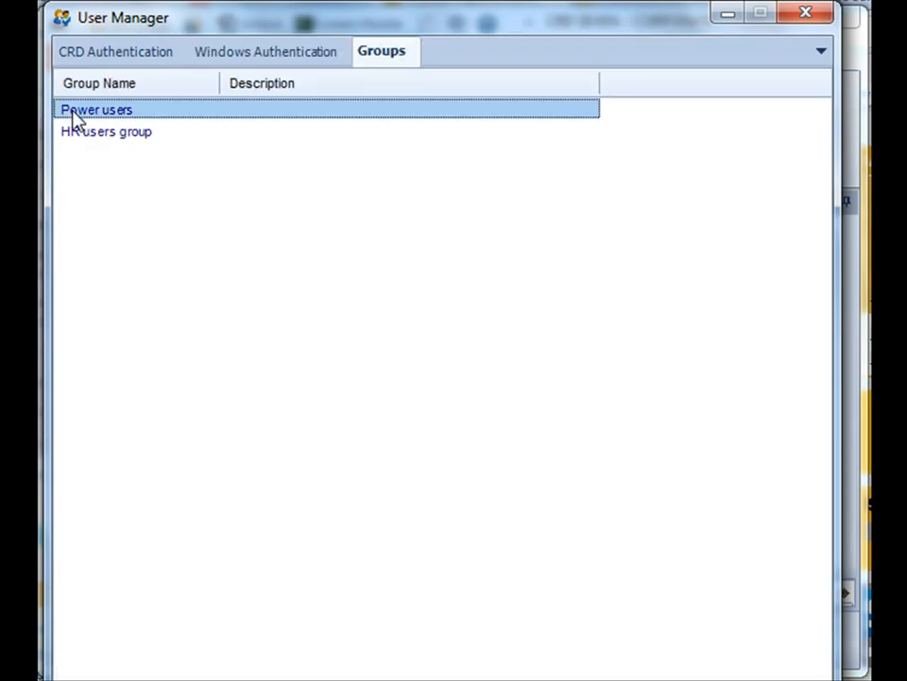
{"action": "left_click", "coordinate": [106, 132]}
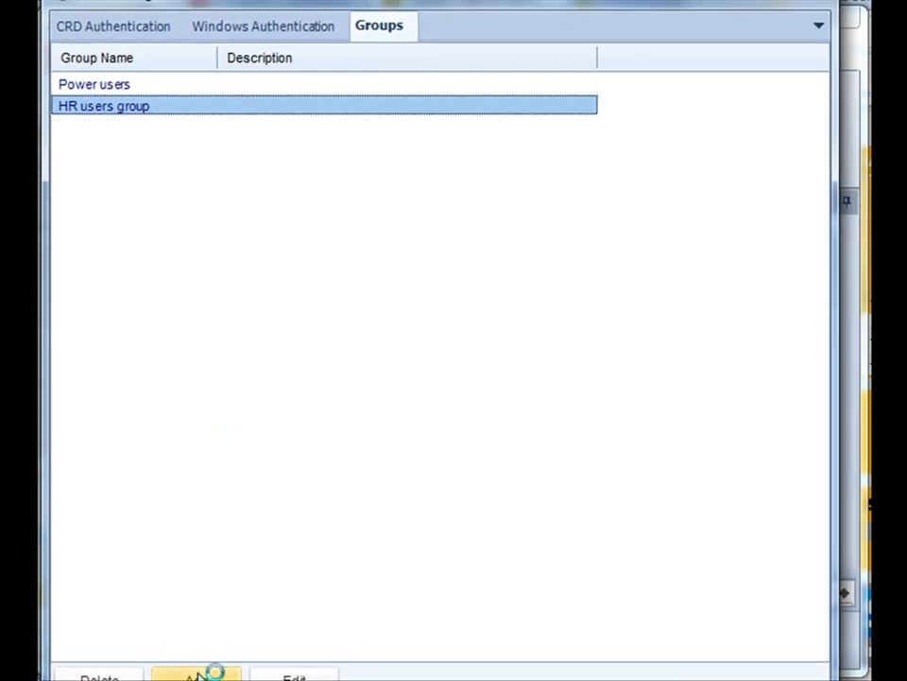
{"action": "left_click", "coordinate": [196, 673]}
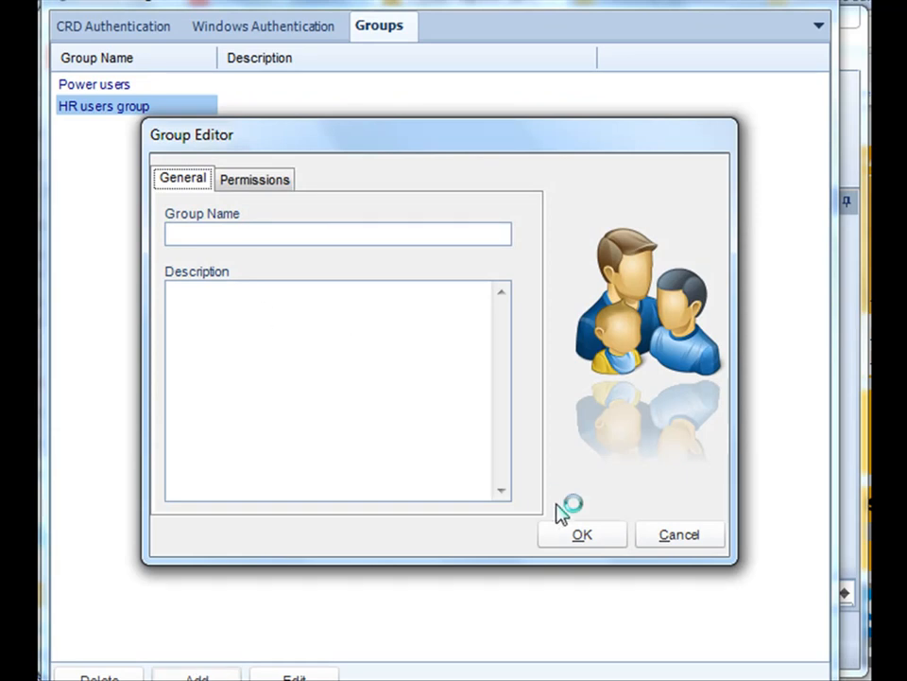
{"action": "left_click", "coordinate": [679, 534]}
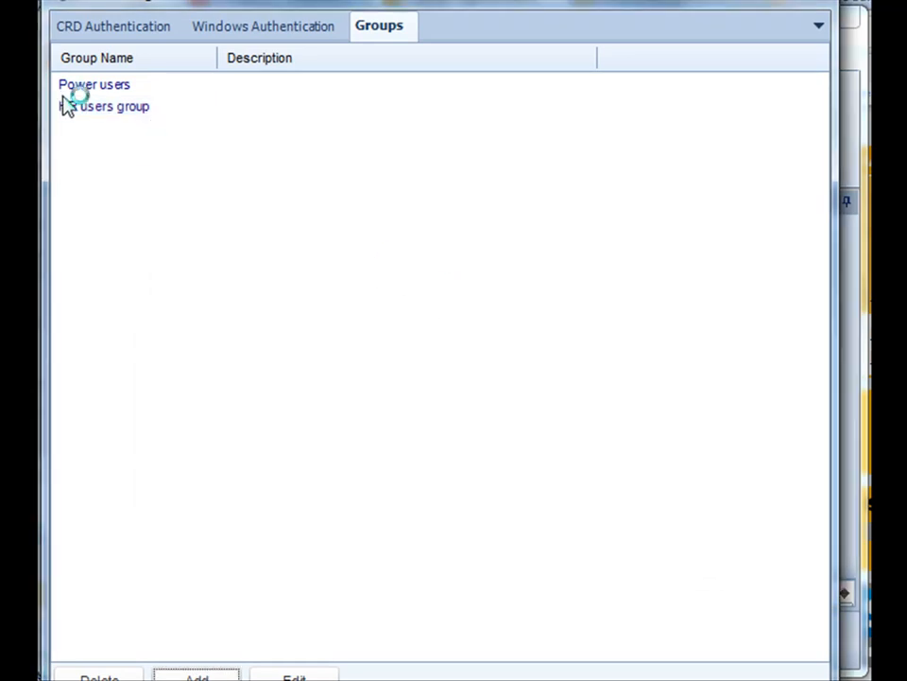
{"action": "left_click", "coordinate": [104, 105]}
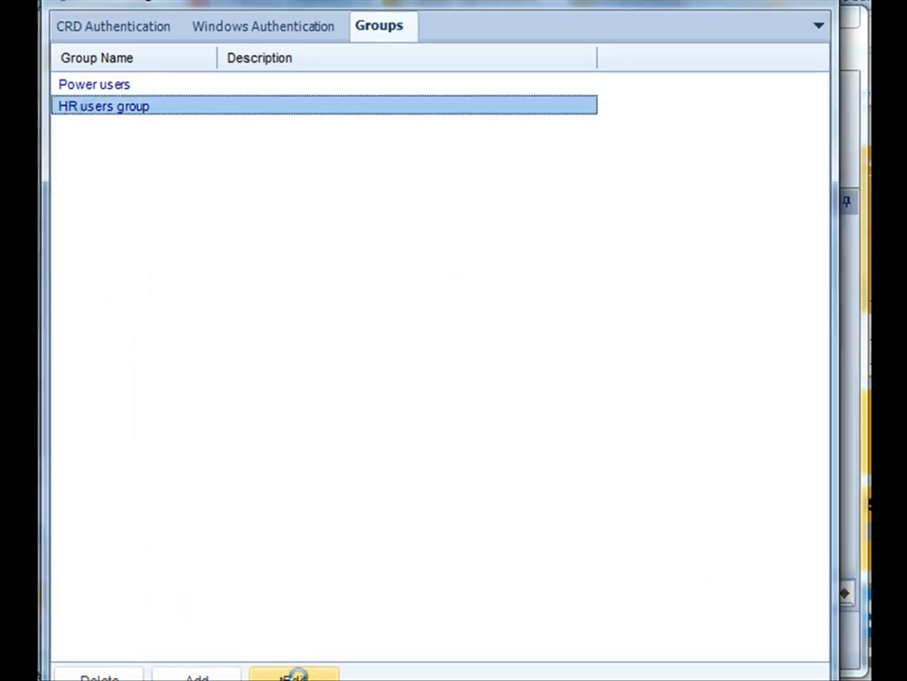
{"action": "left_click", "coordinate": [294, 673]}
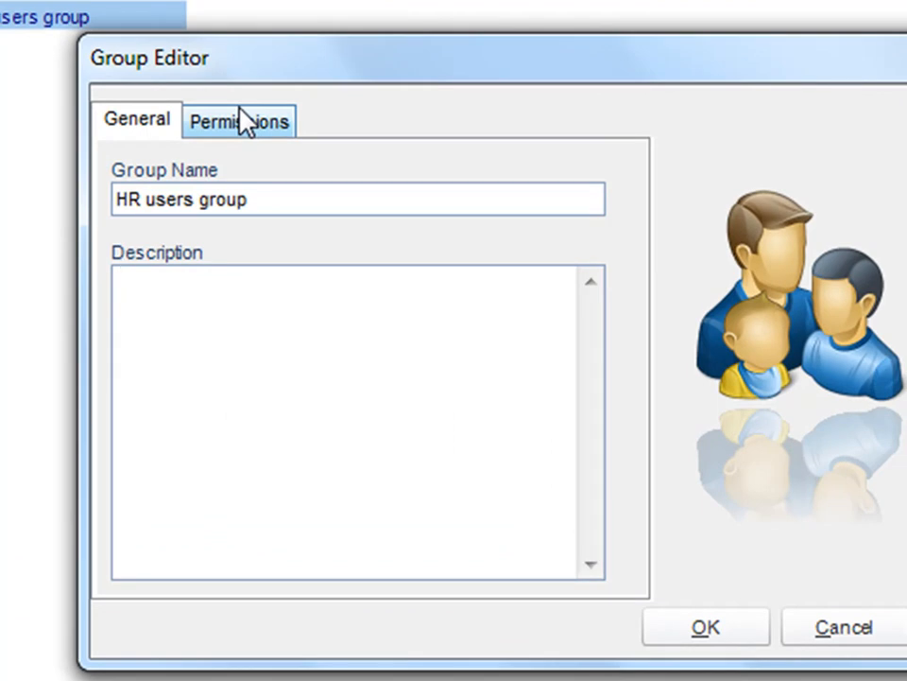
{"action": "left_click", "coordinate": [239, 121]}
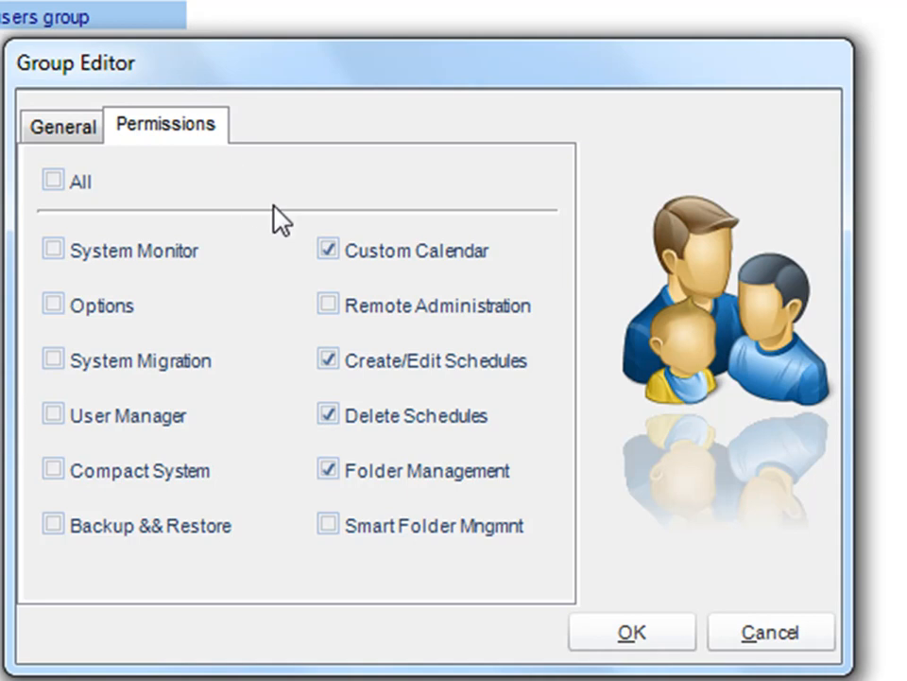
{"action": "left_click", "coordinate": [328, 249]}
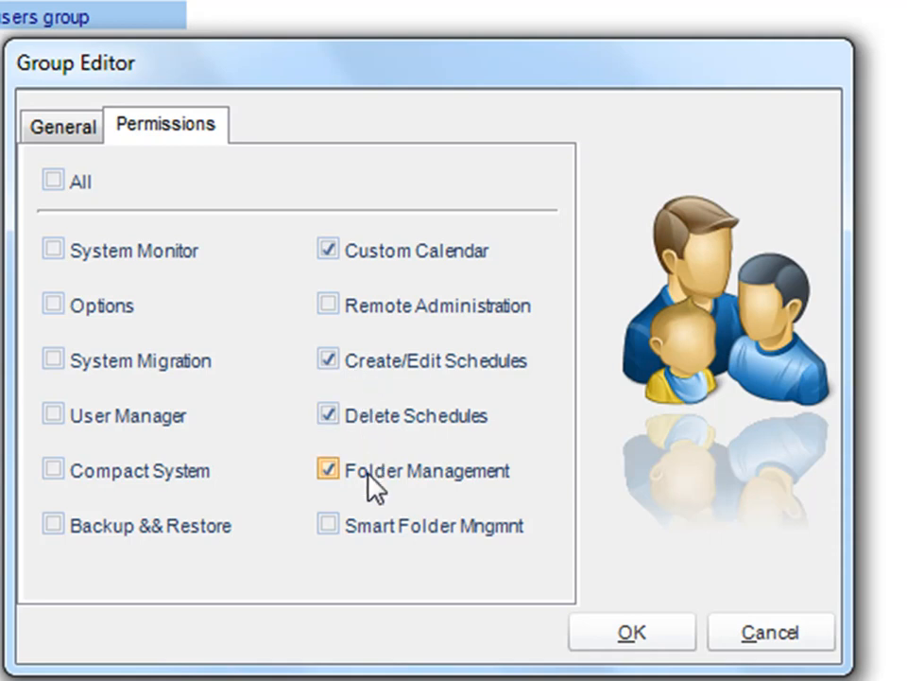
{"action": "left_click", "coordinate": [328, 470]}
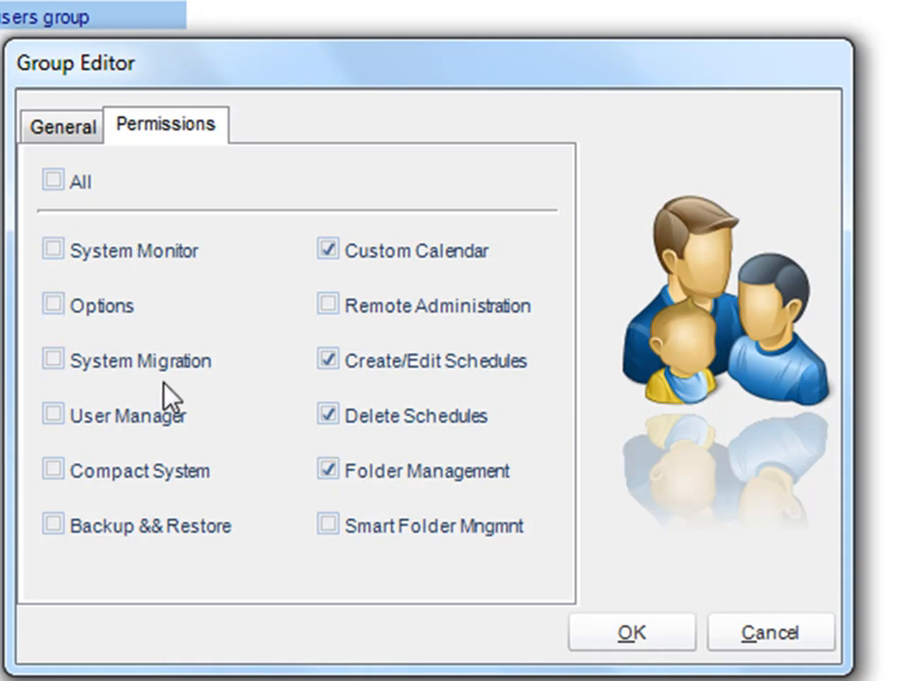
{"action": "left_click", "coordinate": [53, 304]}
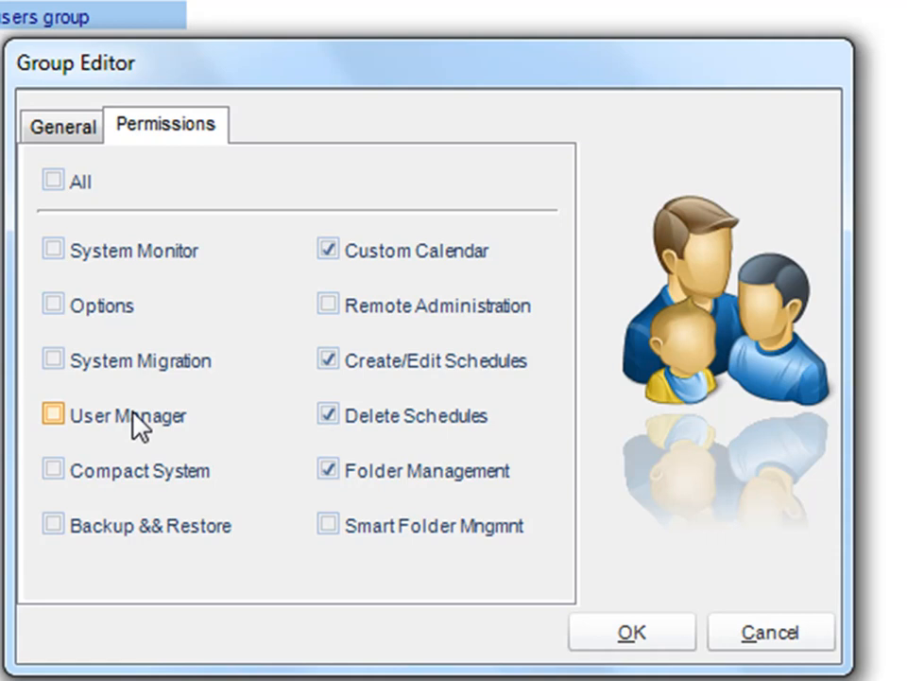
{"action": "mouse_move", "coordinate": [142, 421]}
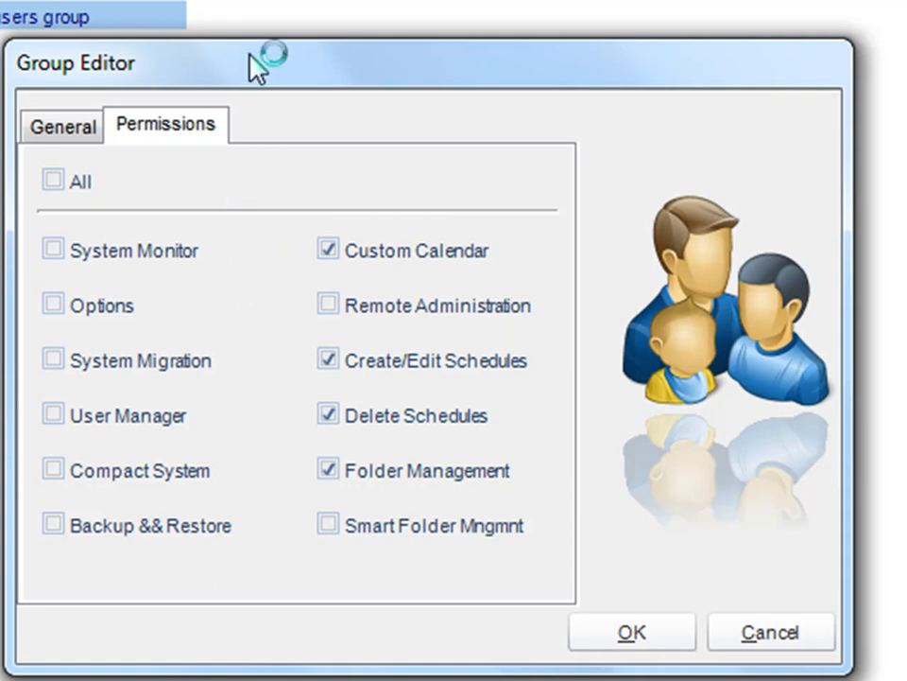
{"action": "left_click_drag", "start_coordinate": [255, 63], "coordinate": [326, 88]}
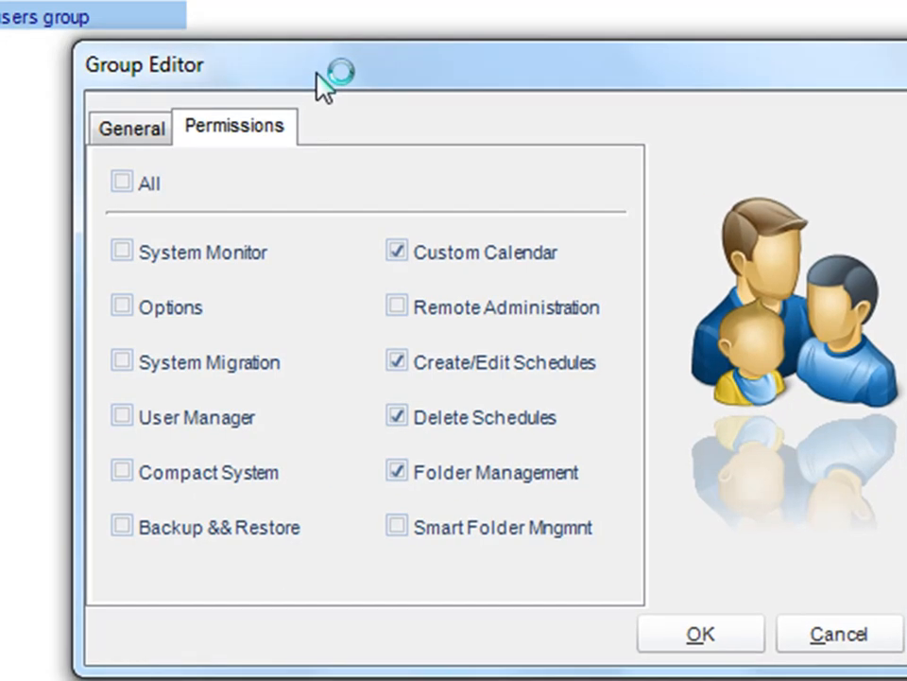
{"action": "mouse_move", "coordinate": [838, 632]}
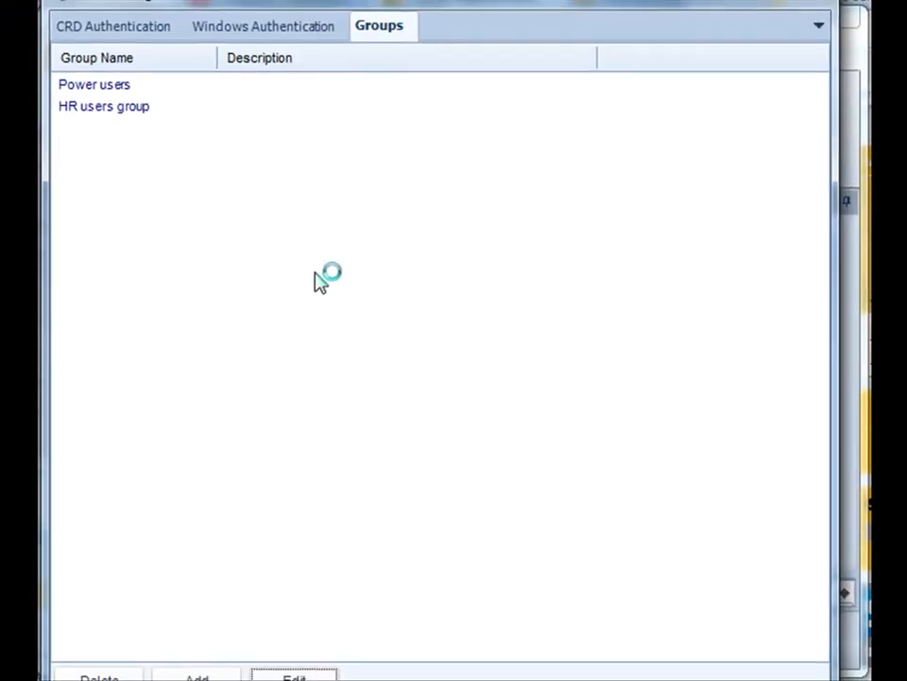
- Return to CRD Authentication and review John Doe's User role and Loki access checkbox
{"action": "left_click", "coordinate": [121, 25]}
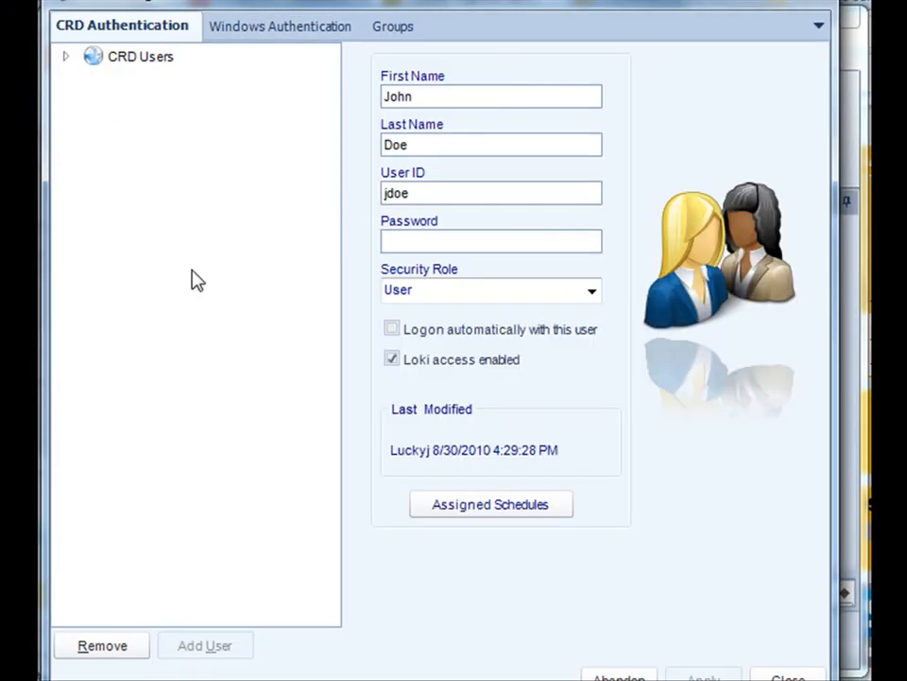
{"action": "mouse_move", "coordinate": [133, 236]}
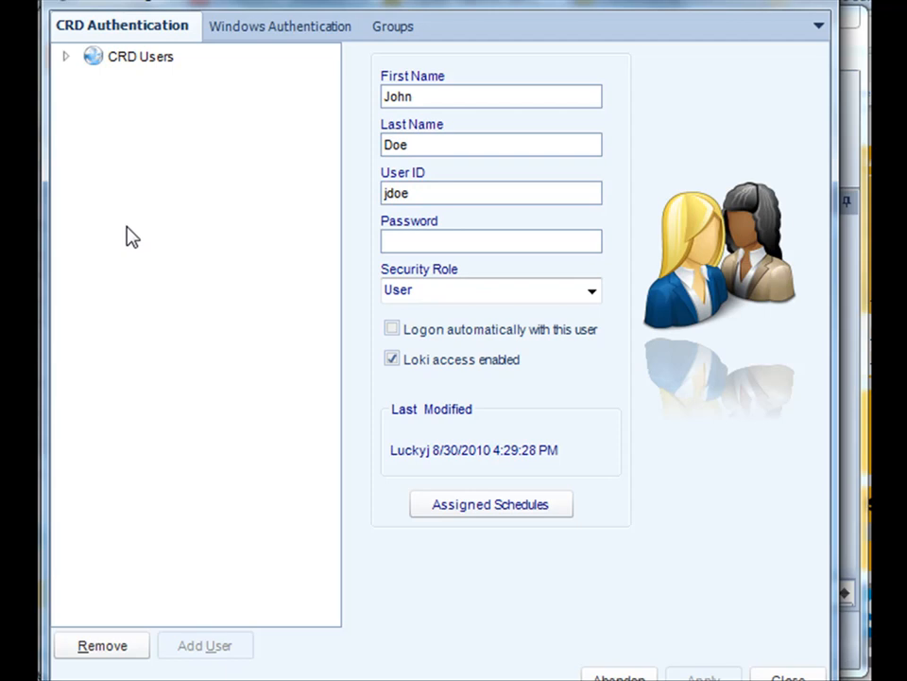
{"action": "left_click", "coordinate": [391, 359]}
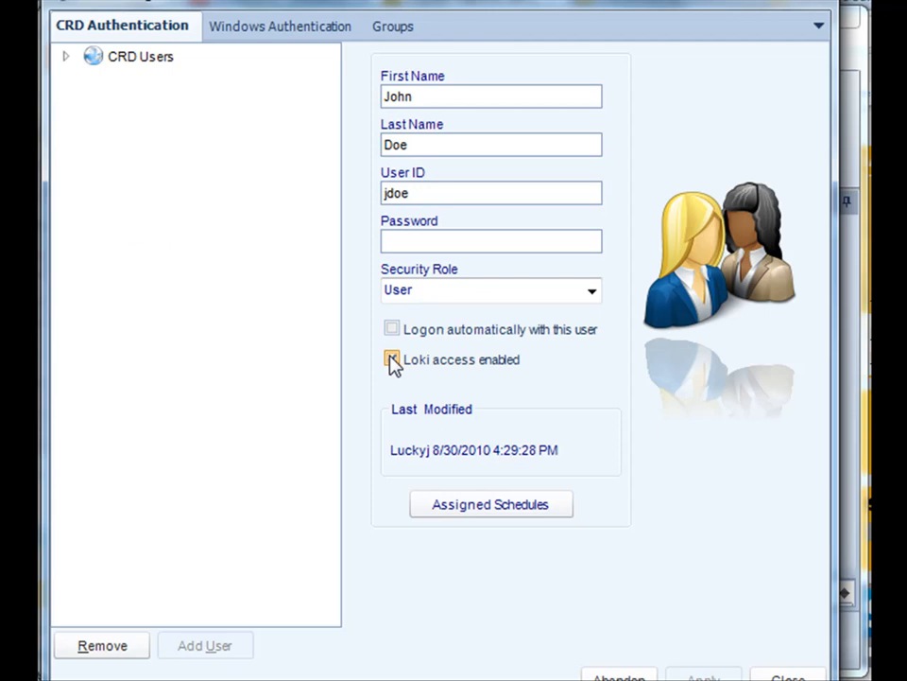
{"action": "left_click", "coordinate": [391, 359]}
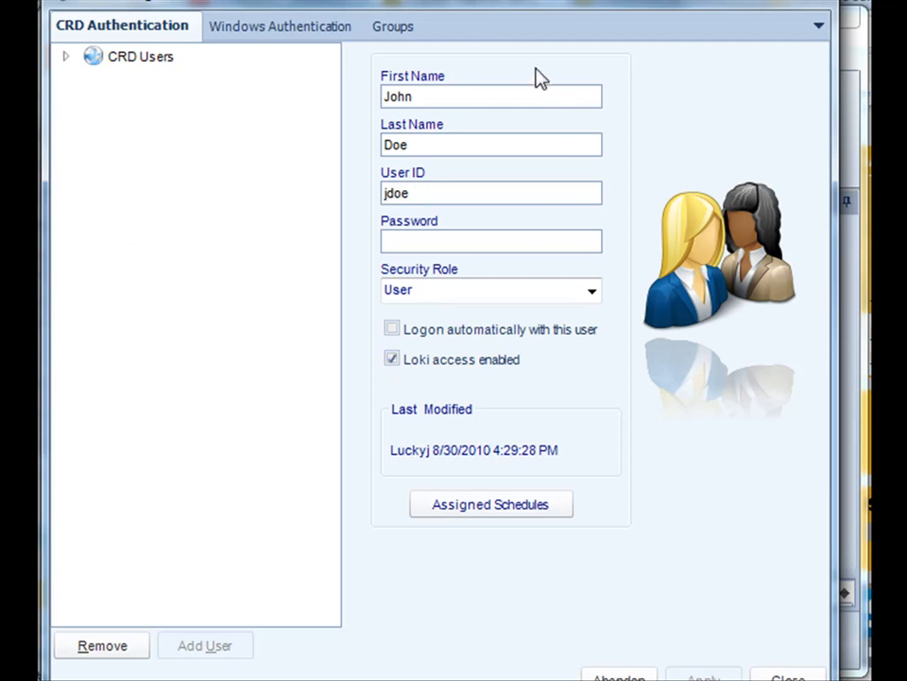
{"action": "mouse_move", "coordinate": [529, 75]}
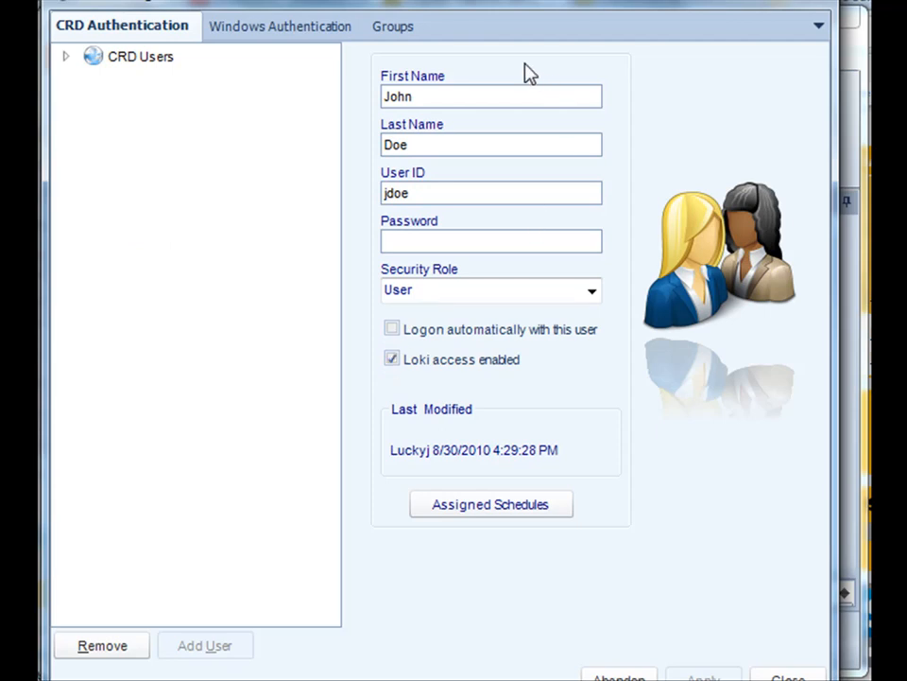